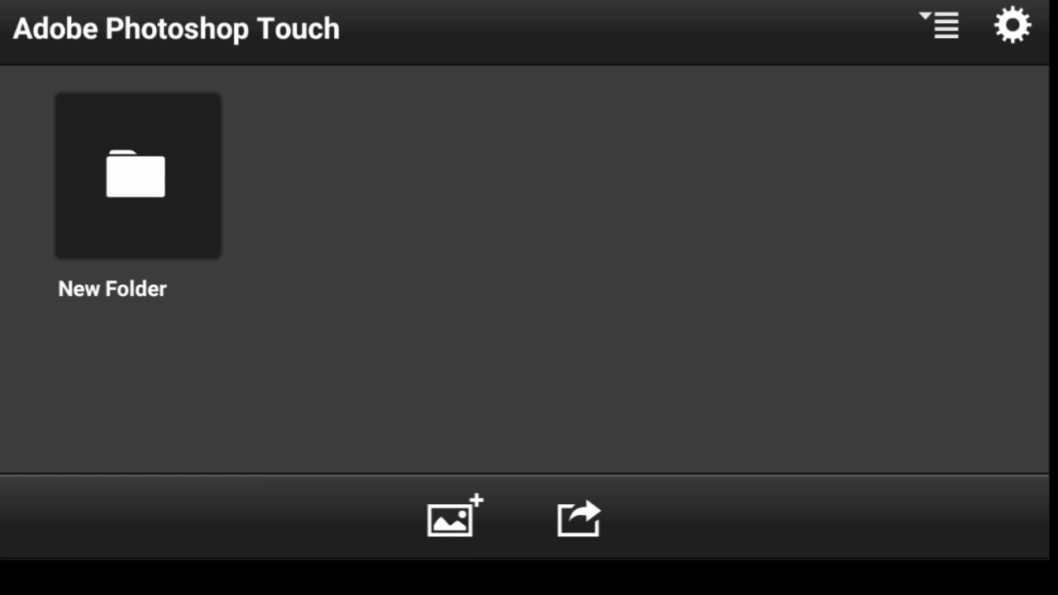
- Create a new project from the sunset city skyline photo in the Photo Library
{"action": "left_click", "coordinate": [453, 519]}
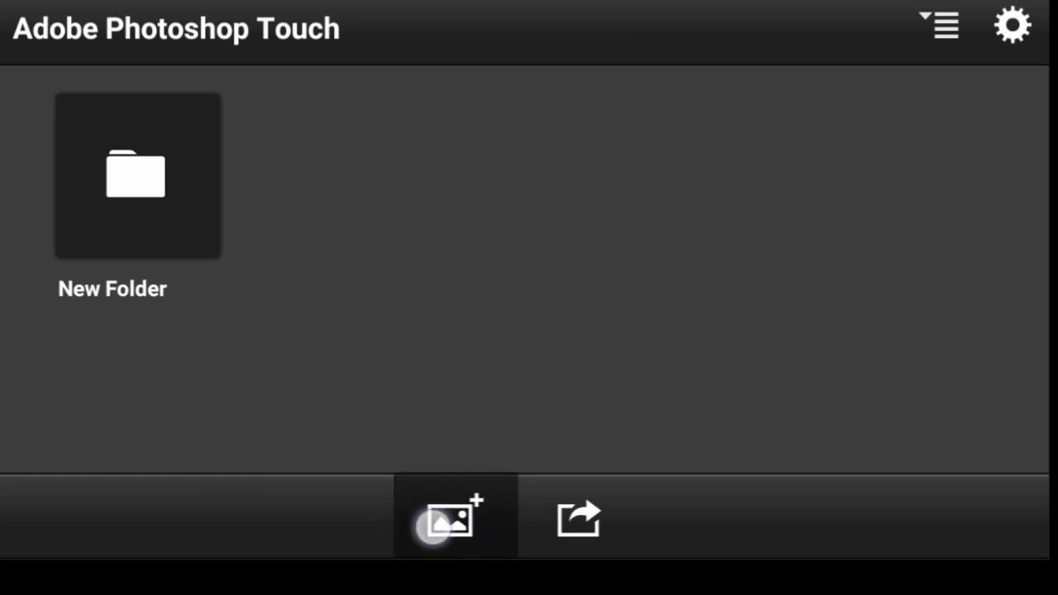
{"action": "left_click", "coordinate": [455, 518]}
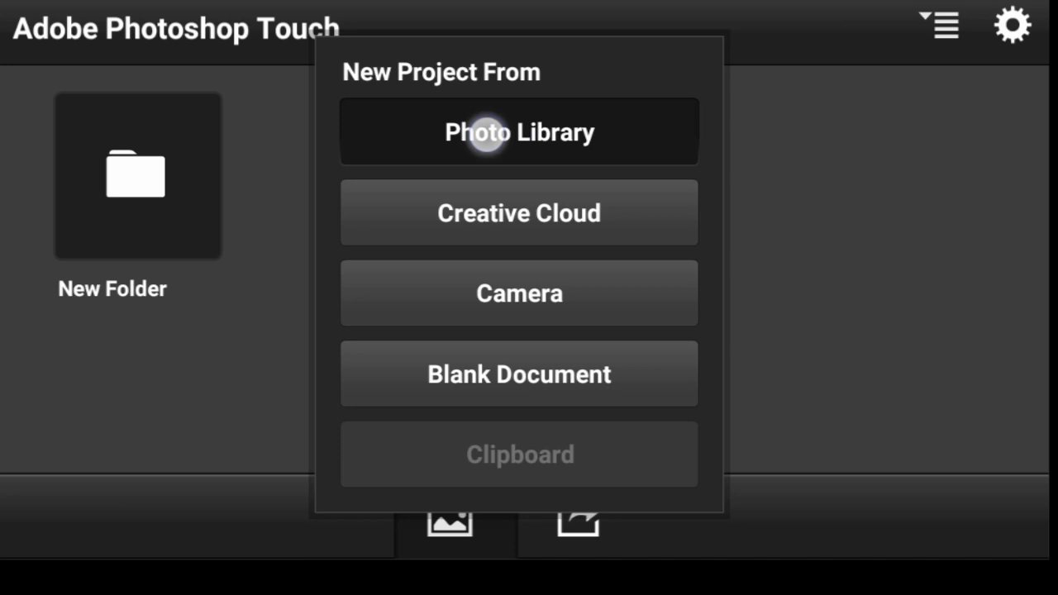
{"action": "left_click", "coordinate": [519, 131]}
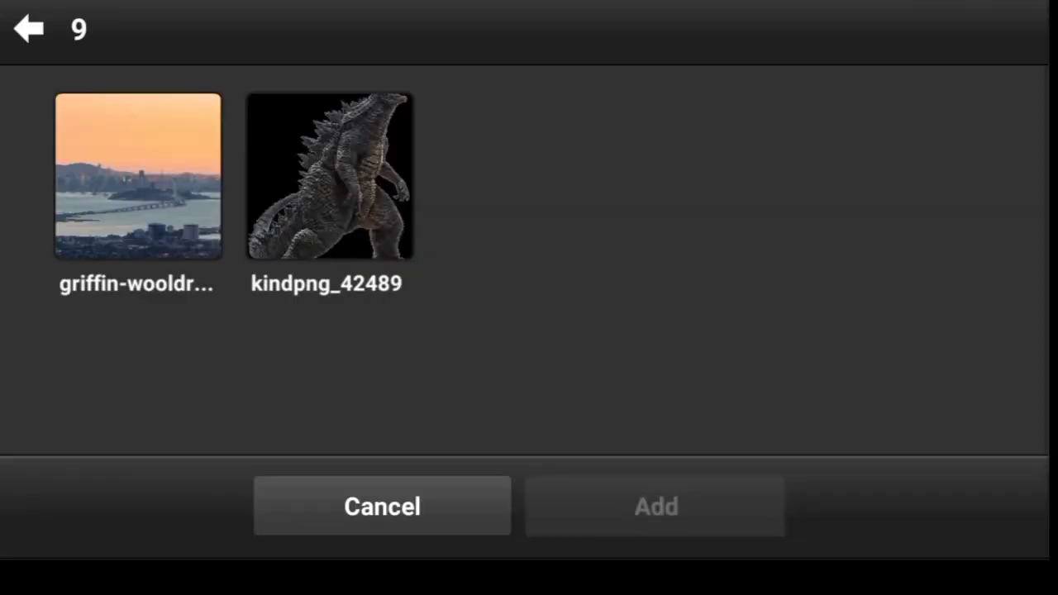
{"action": "left_click", "coordinate": [138, 175]}
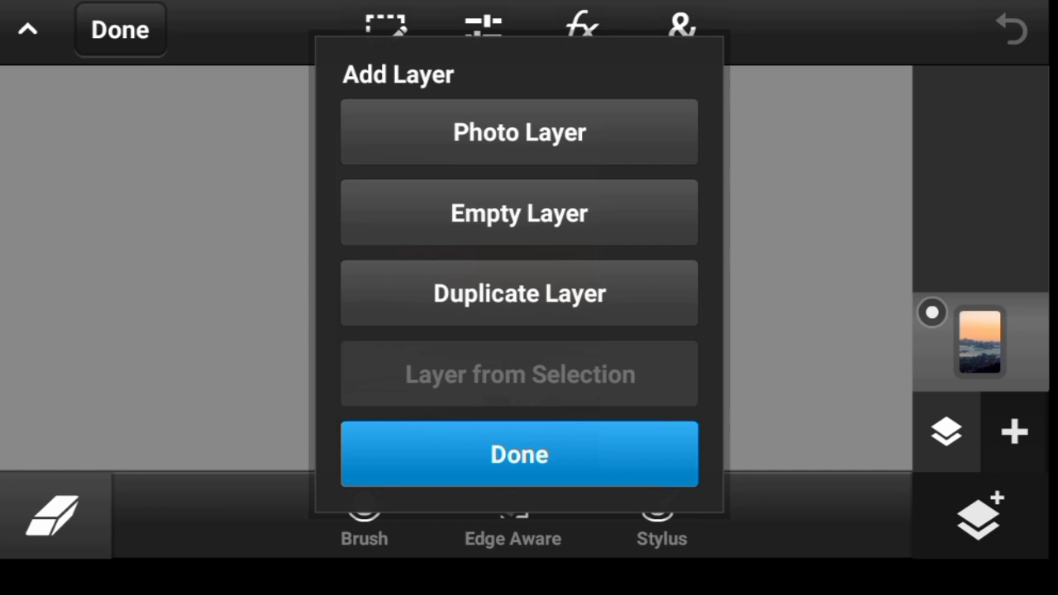
- Add the Godzilla image from the Photo Library as a photo layer above the skyline
{"action": "left_click", "coordinate": [518, 131]}
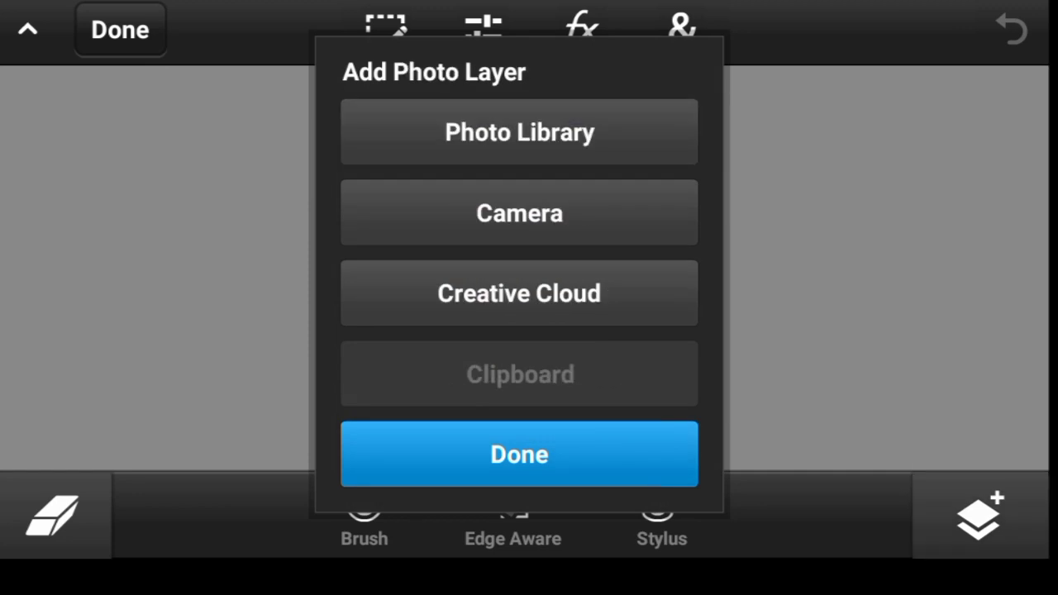
{"action": "left_click", "coordinate": [519, 132]}
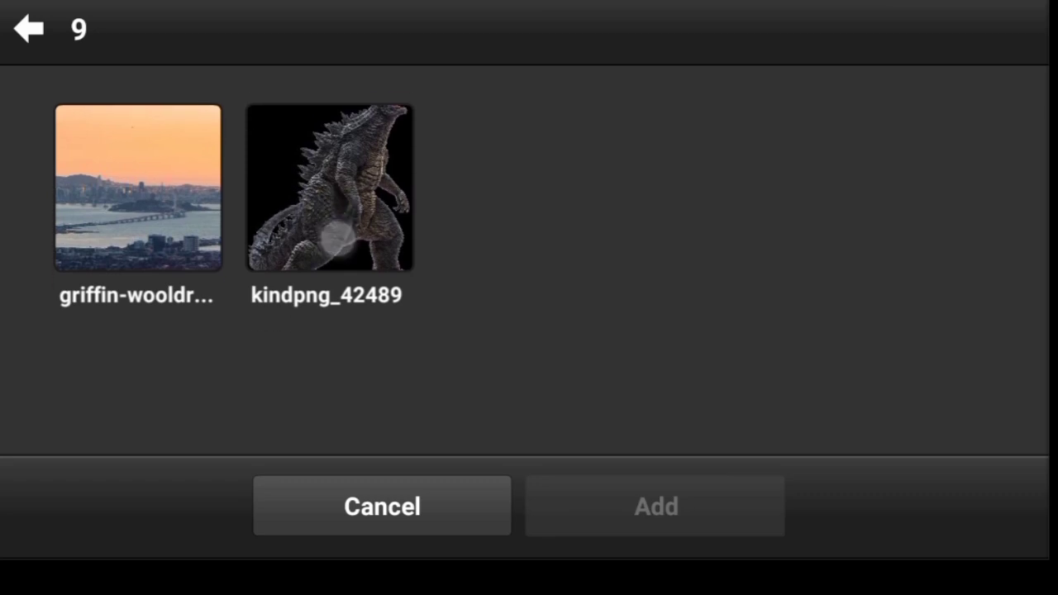
{"action": "left_click", "coordinate": [329, 186]}
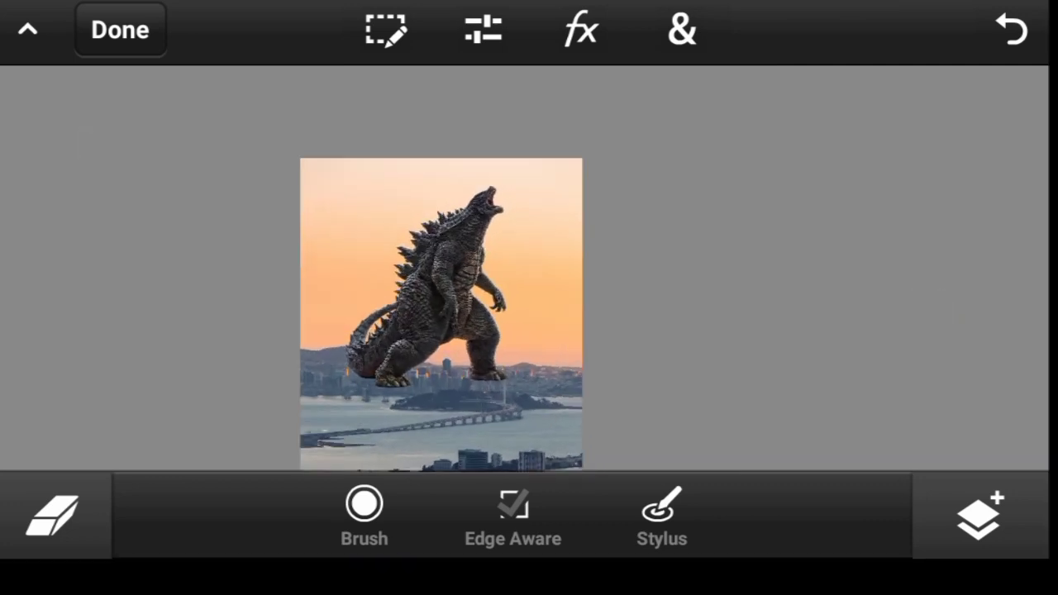
- Apply a vertical linear gradient fade from Godzilla's torso down toward its legs
{"action": "left_click", "coordinate": [681, 30]}
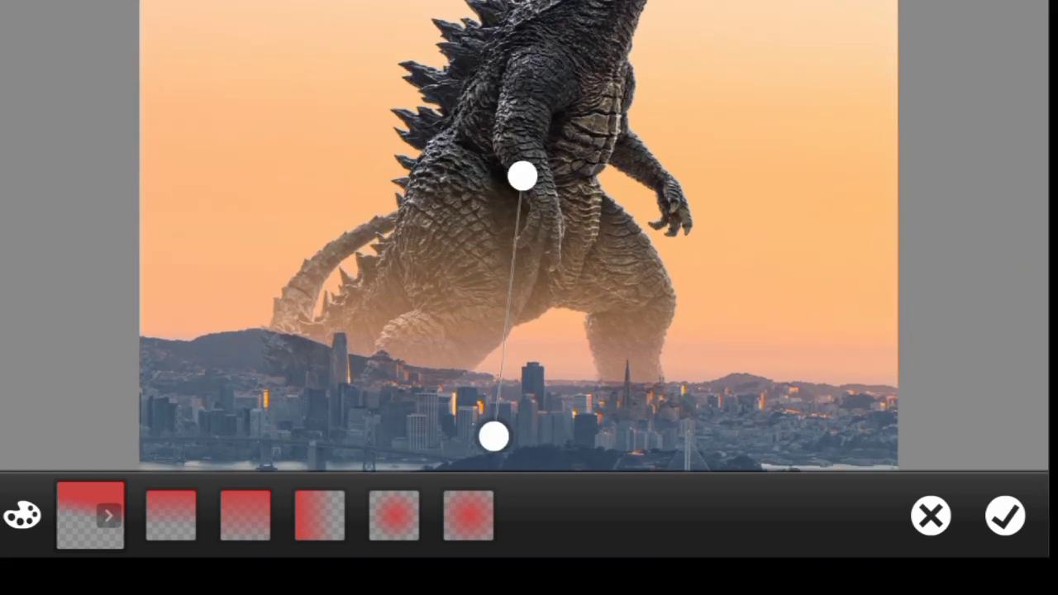
{"action": "left_click_drag", "start_coordinate": [492, 435], "coordinate": [490, 385]}
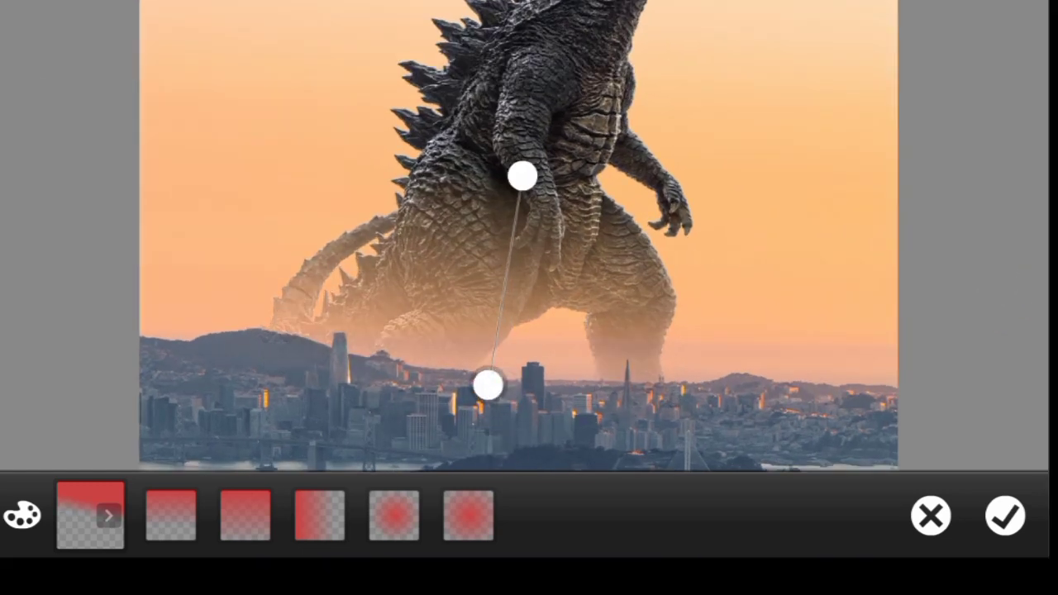
{"action": "left_click_drag", "start_coordinate": [486, 384], "coordinate": [509, 394]}
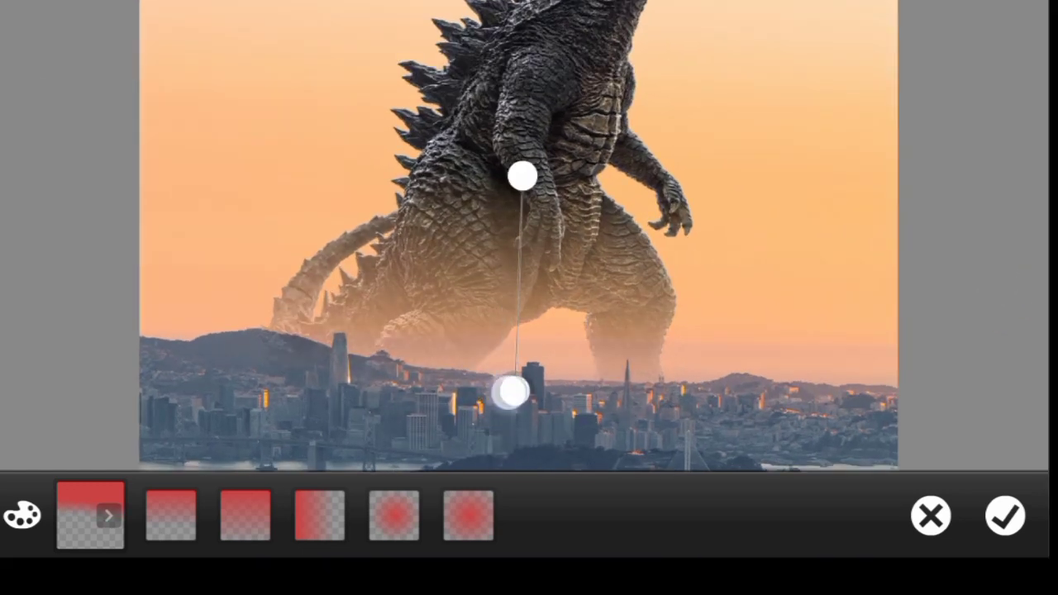
{"action": "left_click_drag", "start_coordinate": [510, 395], "coordinate": [496, 379]}
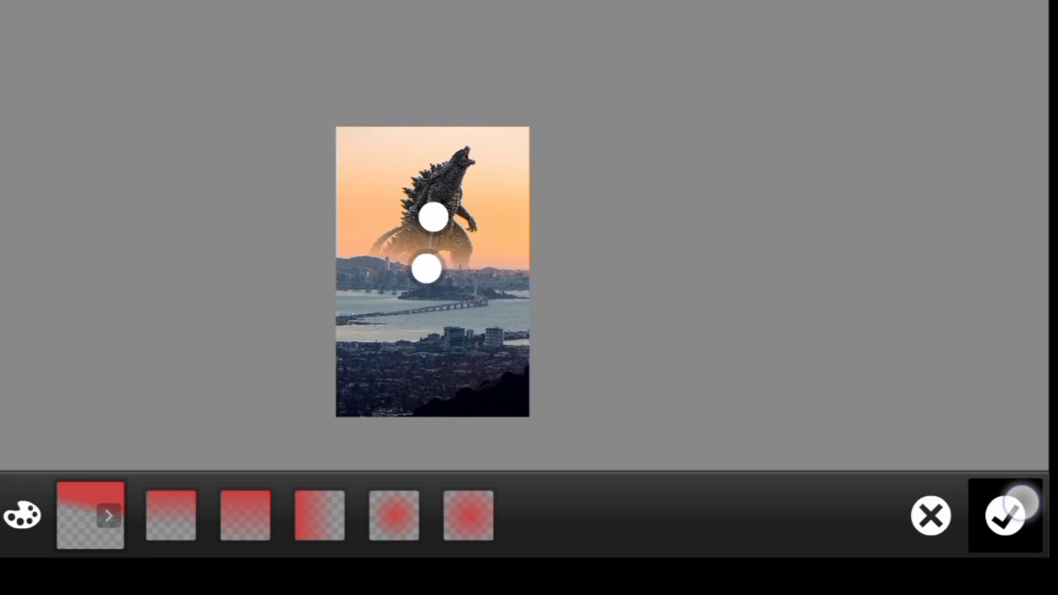
{"action": "left_click", "coordinate": [1004, 516]}
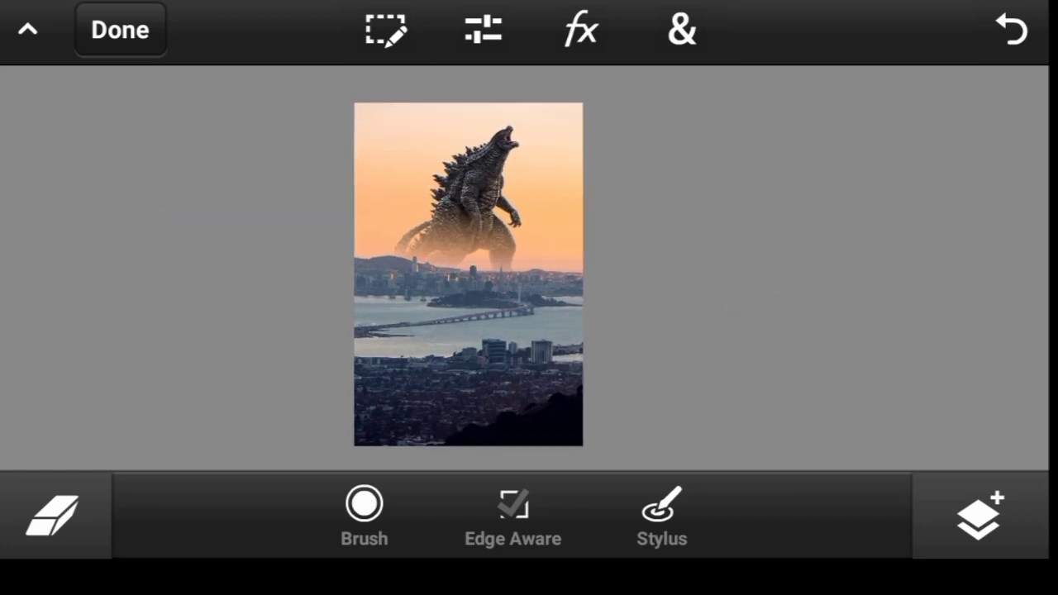
- Cut Godzilla's saturation to -75% with the Saturation adjustment
{"action": "left_click", "coordinate": [483, 31]}
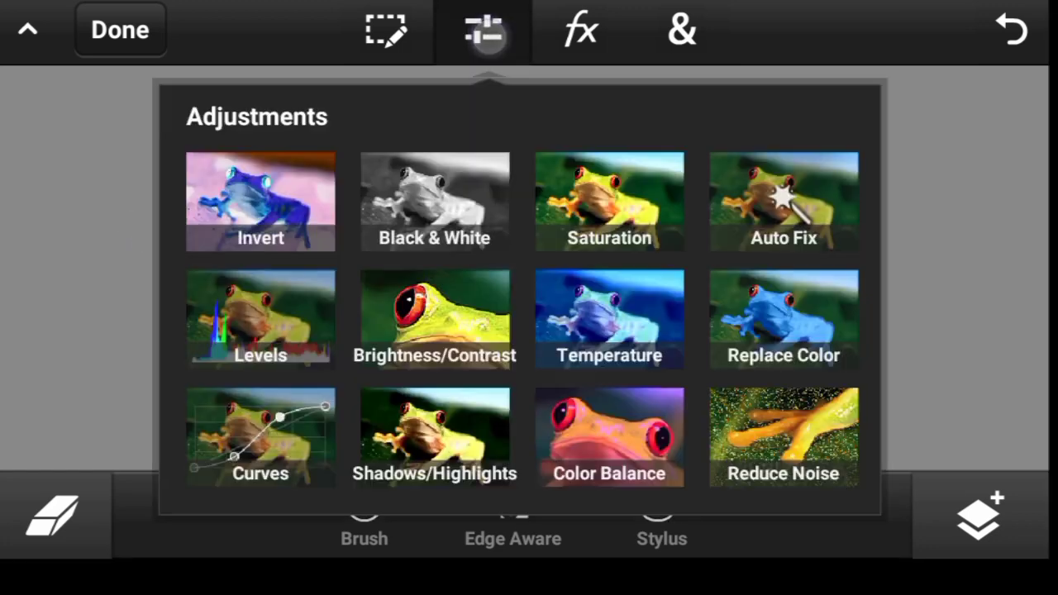
{"action": "left_click", "coordinate": [261, 201]}
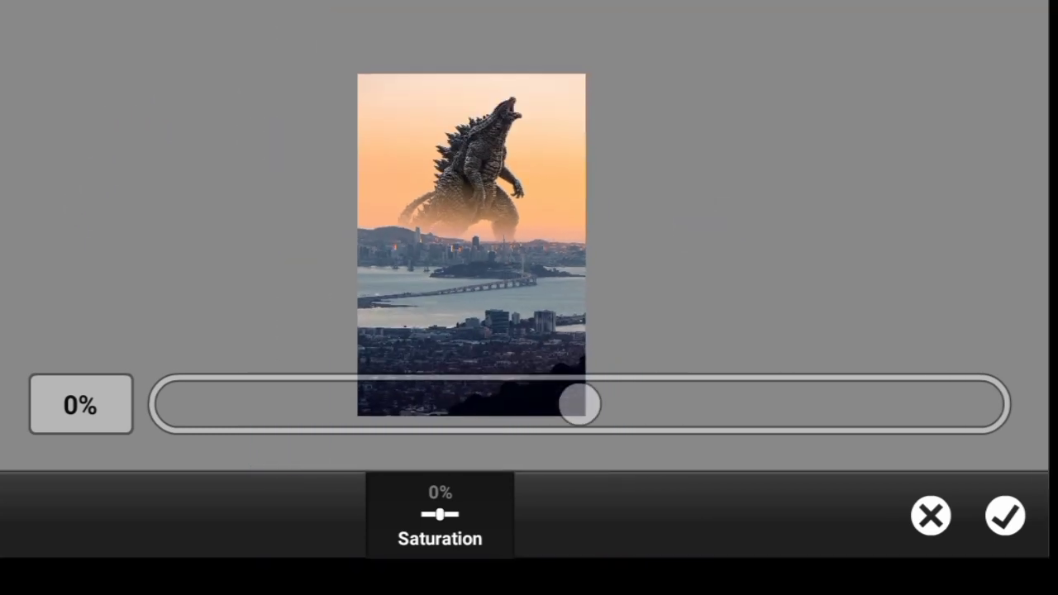
{"action": "left_click_drag", "start_coordinate": [579, 404], "coordinate": [325, 404]}
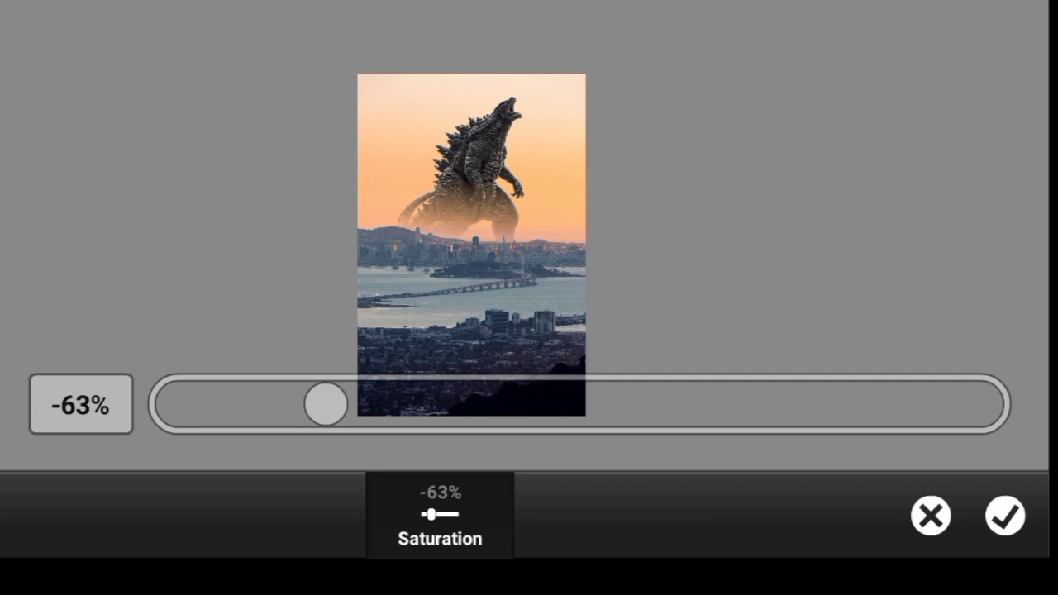
{"action": "left_click_drag", "start_coordinate": [326, 405], "coordinate": [281, 405]}
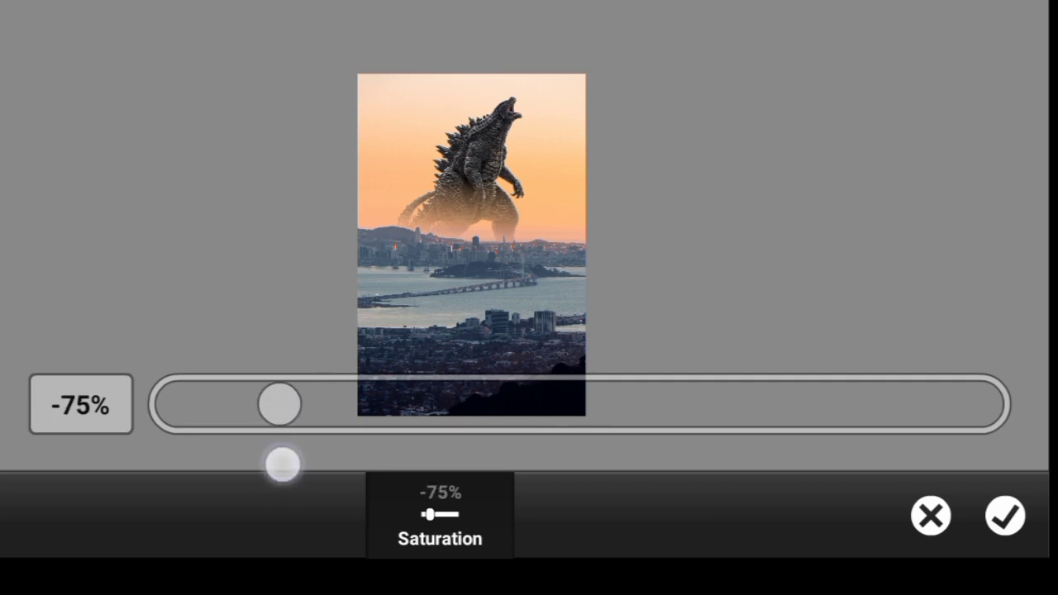
{"action": "left_click", "coordinate": [1004, 515]}
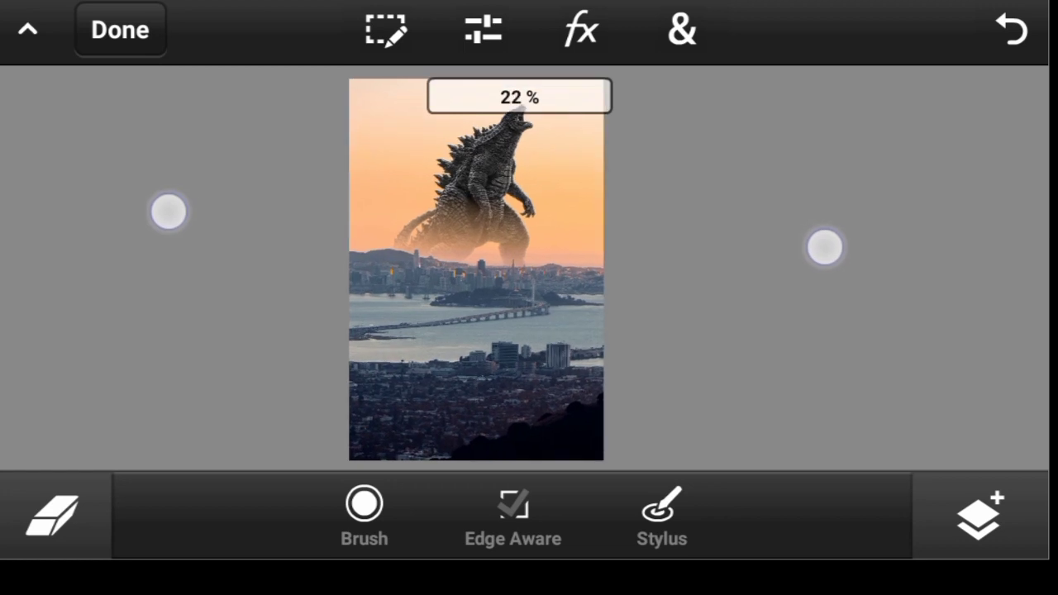
- In Curves, flatten Godzilla's contrast by lifting the shadows and lowering the highlights
{"action": "left_click", "coordinate": [481, 29]}
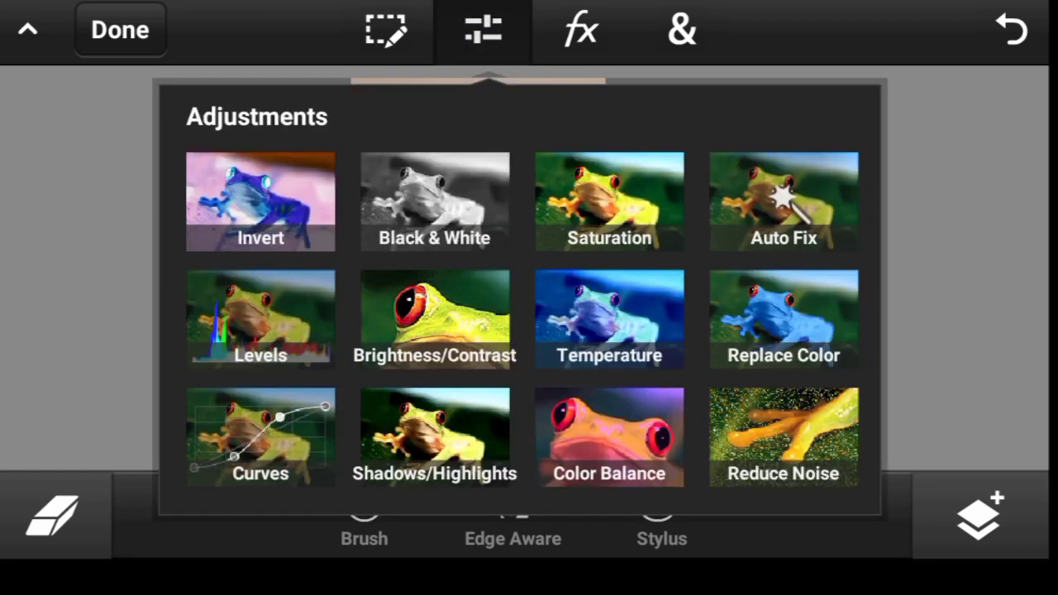
{"action": "left_click", "coordinate": [260, 434]}
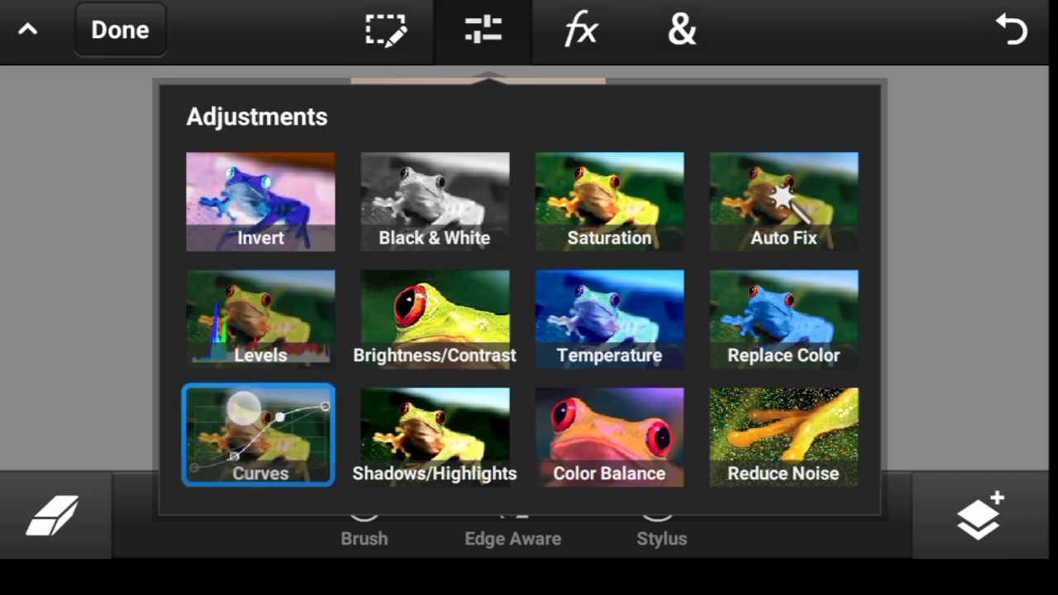
{"action": "left_click", "coordinate": [260, 433]}
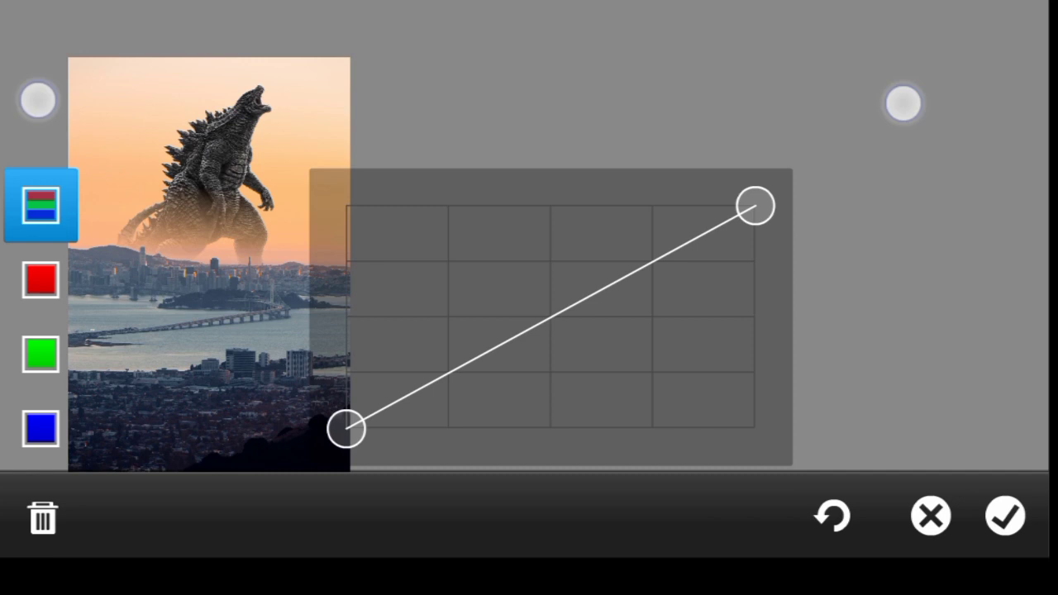
{"action": "left_click_drag", "start_coordinate": [903, 103], "coordinate": [748, 136]}
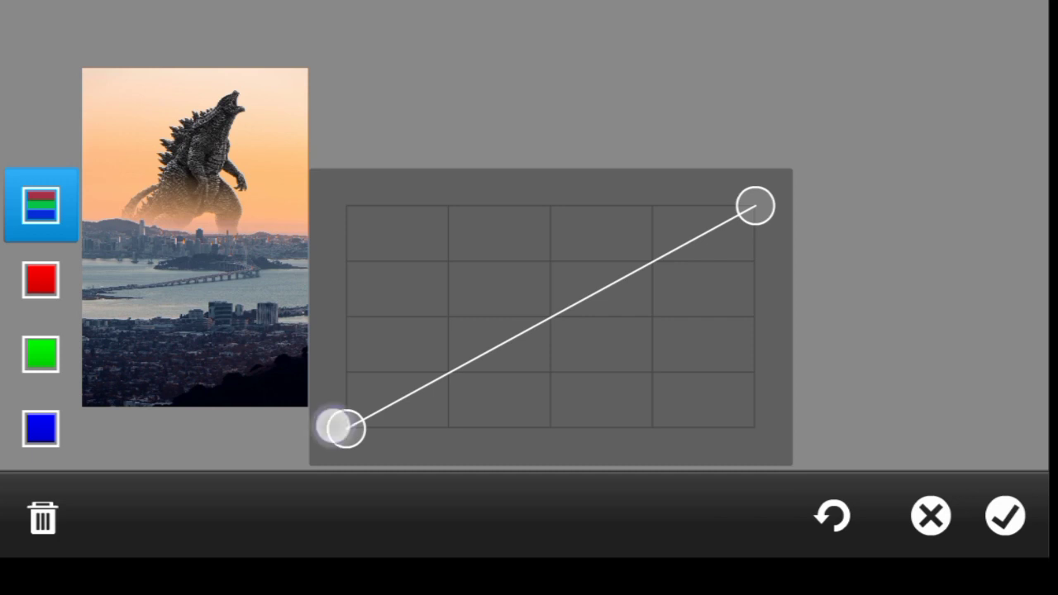
{"action": "left_click_drag", "start_coordinate": [339, 425], "coordinate": [339, 438]}
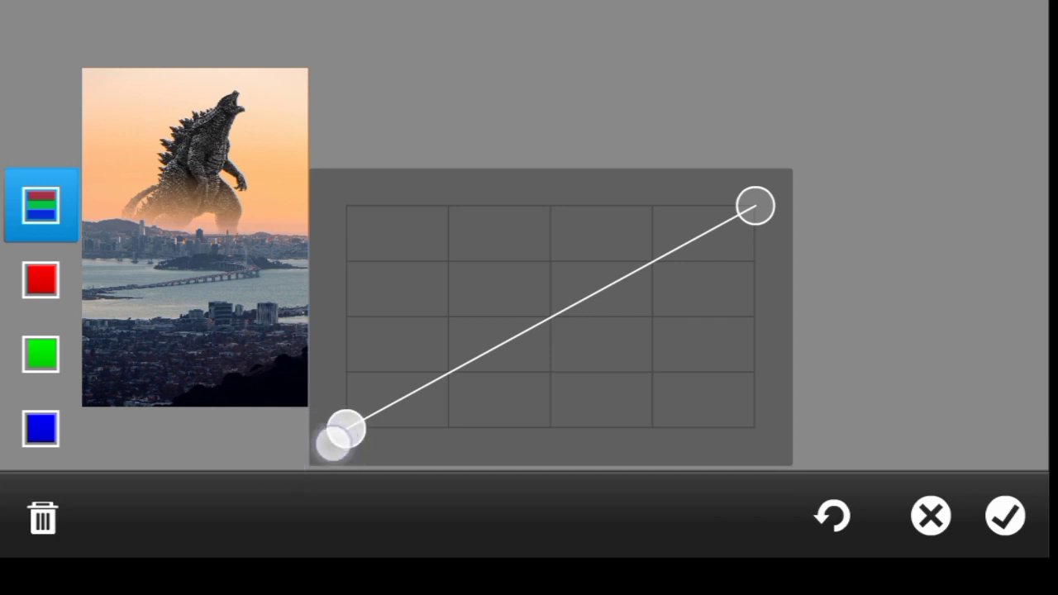
{"action": "left_click_drag", "start_coordinate": [343, 437], "coordinate": [347, 350]}
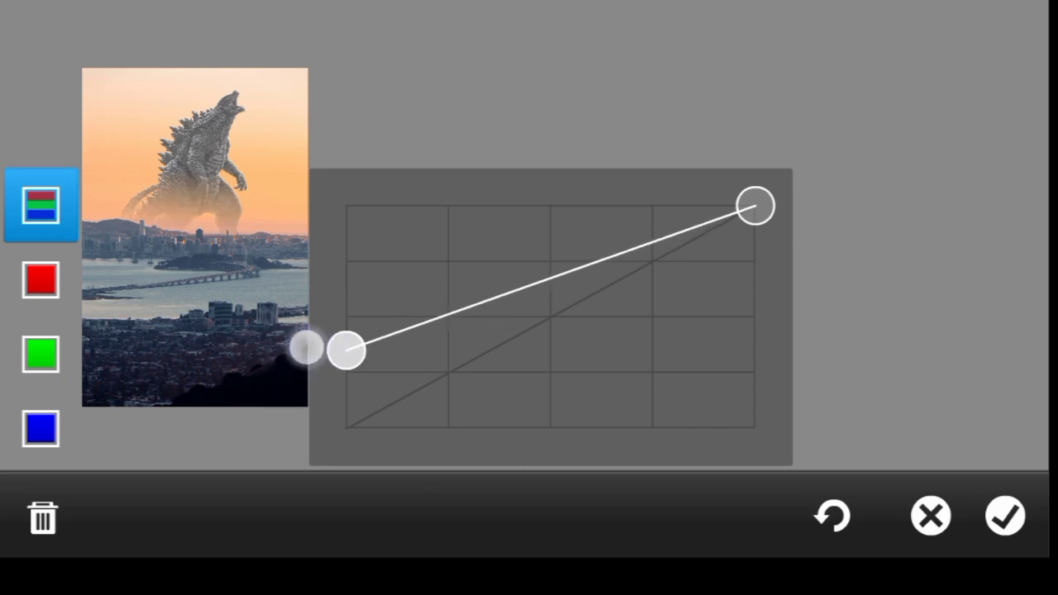
{"action": "left_click_drag", "start_coordinate": [345, 350], "coordinate": [345, 303]}
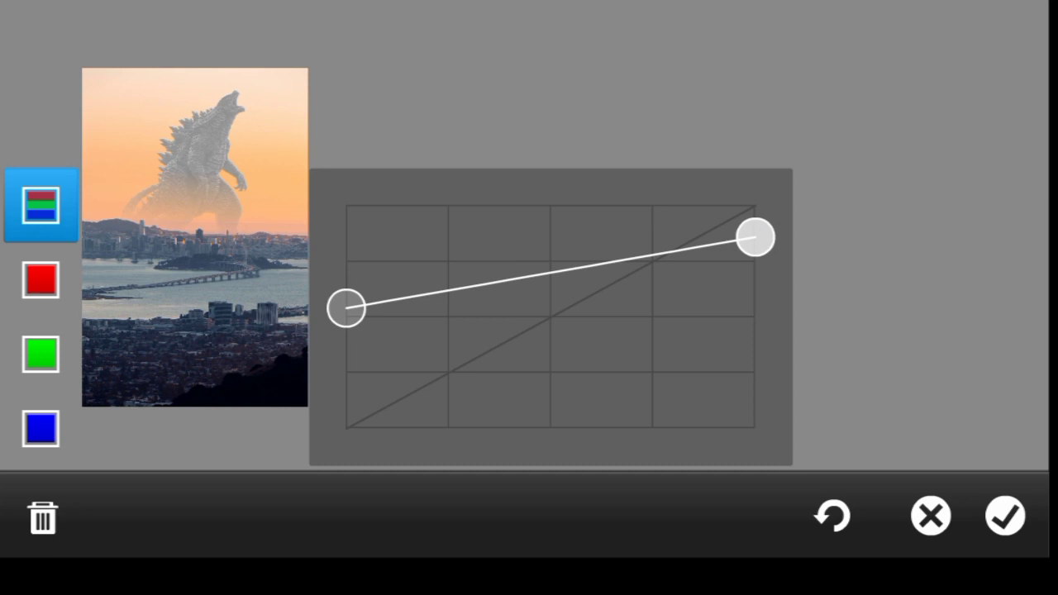
{"action": "left_click_drag", "start_coordinate": [753, 237], "coordinate": [756, 225]}
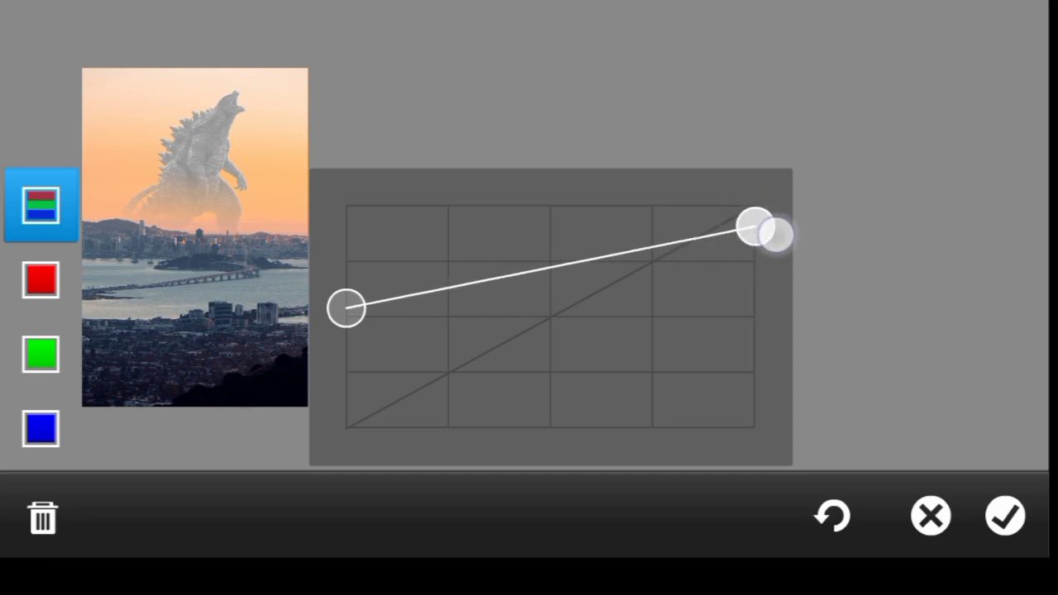
{"action": "left_click_drag", "start_coordinate": [757, 224], "coordinate": [752, 235]}
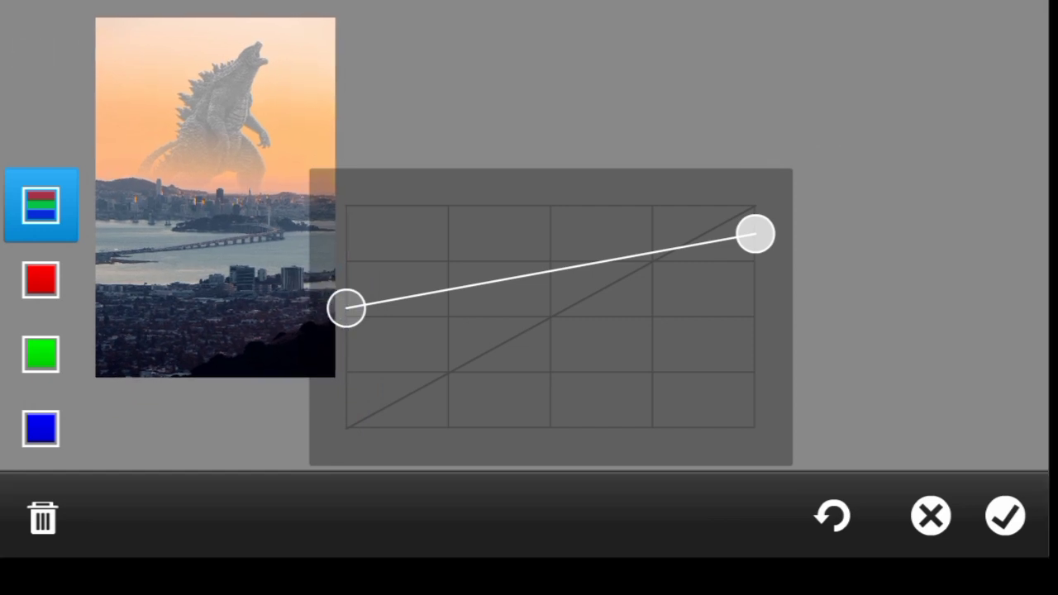
- Raise the shadow end of the red channel curve
{"action": "left_click", "coordinate": [40, 280]}
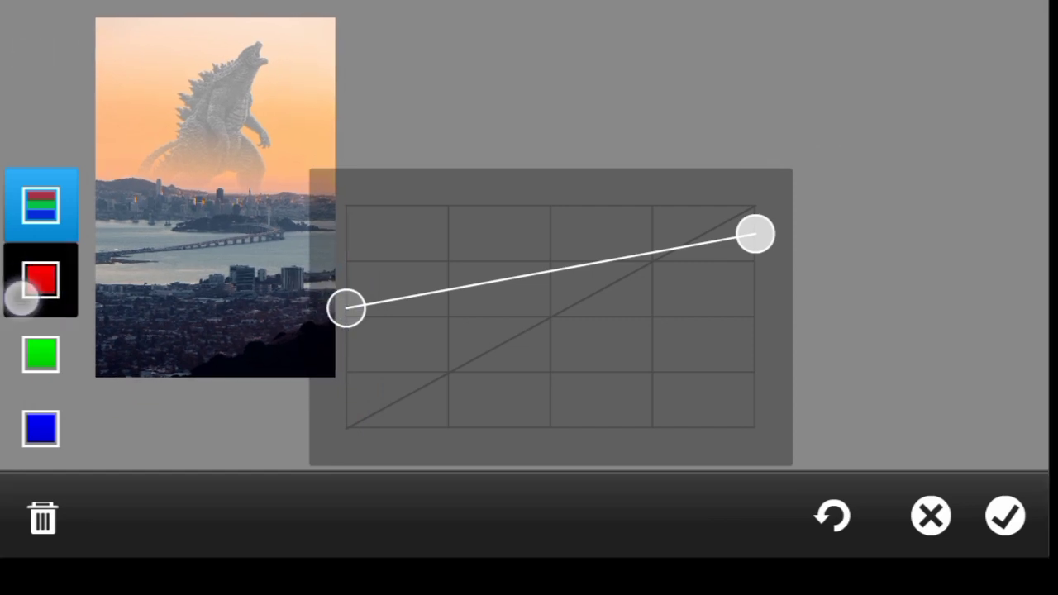
{"action": "left_click", "coordinate": [41, 279]}
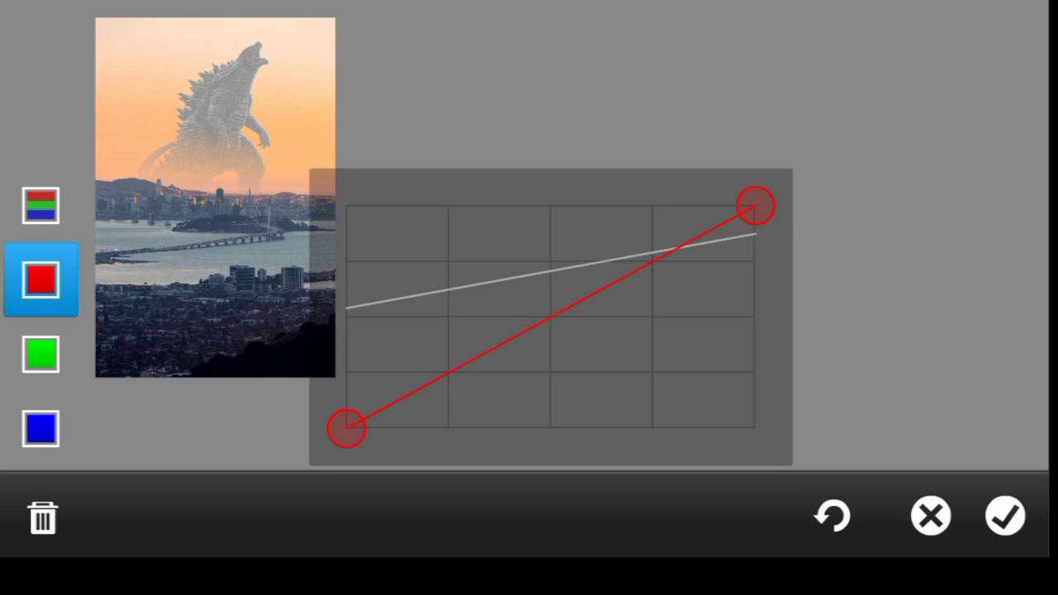
{"action": "left_click", "coordinate": [41, 428]}
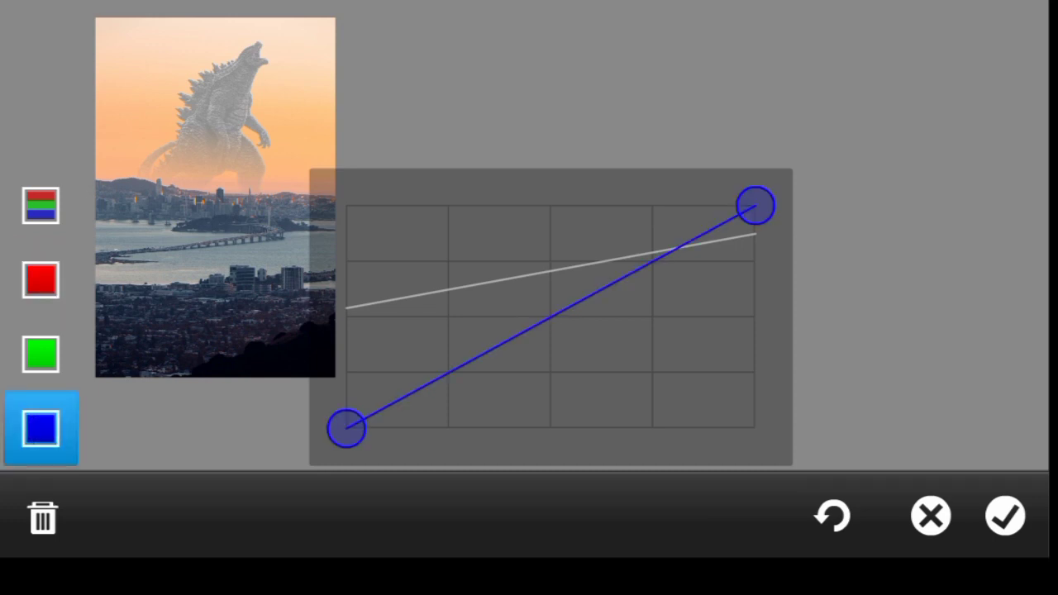
{"action": "left_click", "coordinate": [41, 279]}
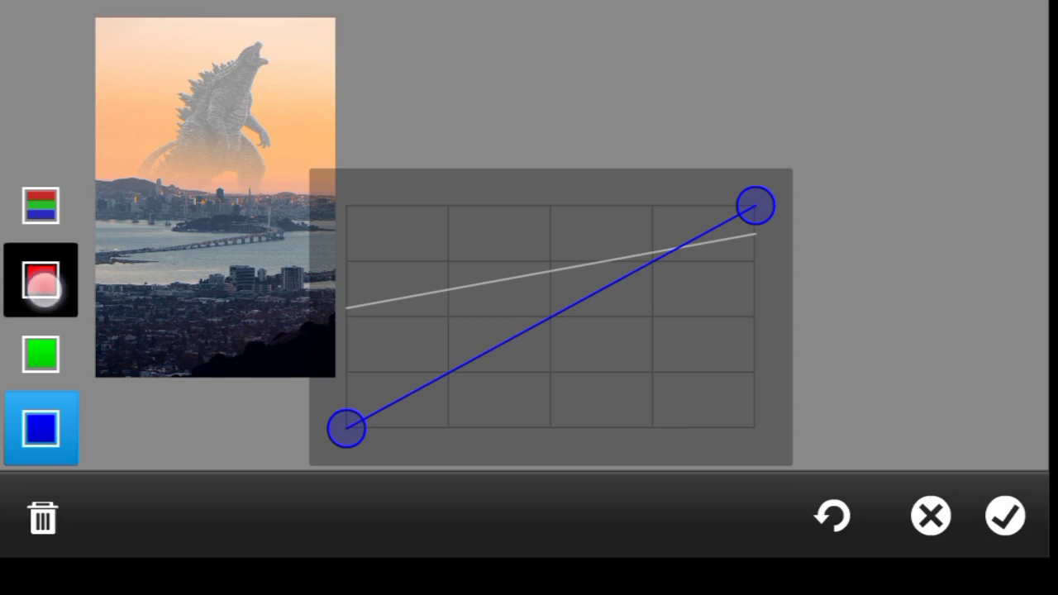
{"action": "left_click", "coordinate": [41, 280]}
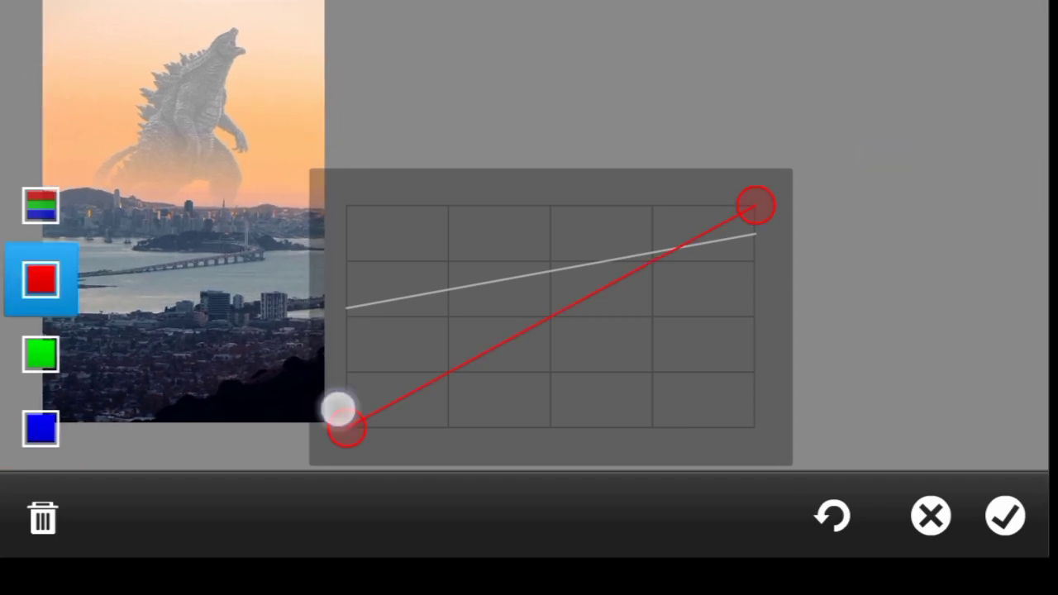
{"action": "left_click_drag", "start_coordinate": [345, 430], "coordinate": [346, 330]}
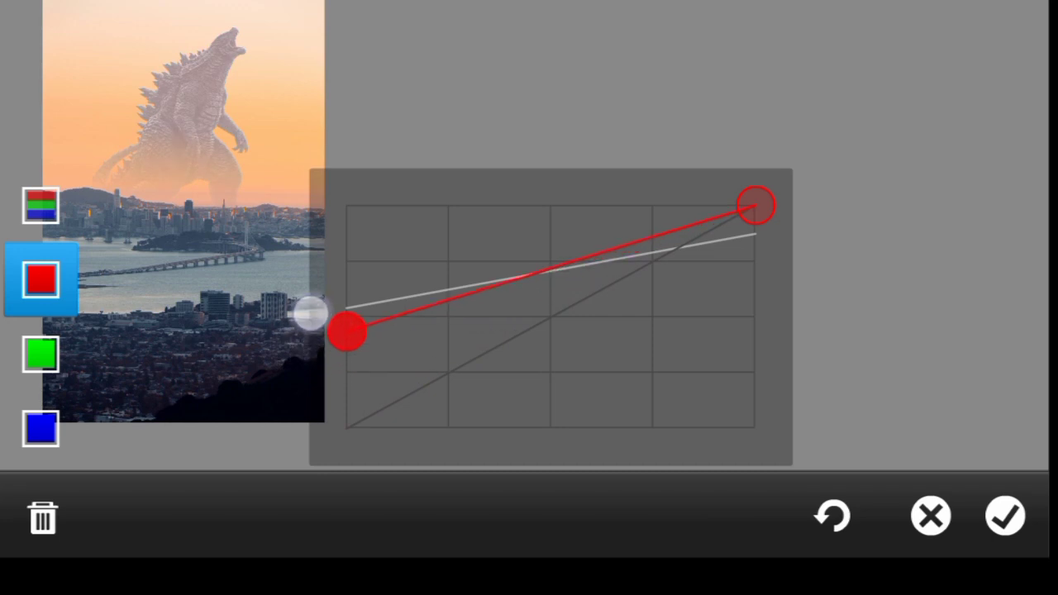
{"action": "left_click_drag", "start_coordinate": [347, 331], "coordinate": [347, 304]}
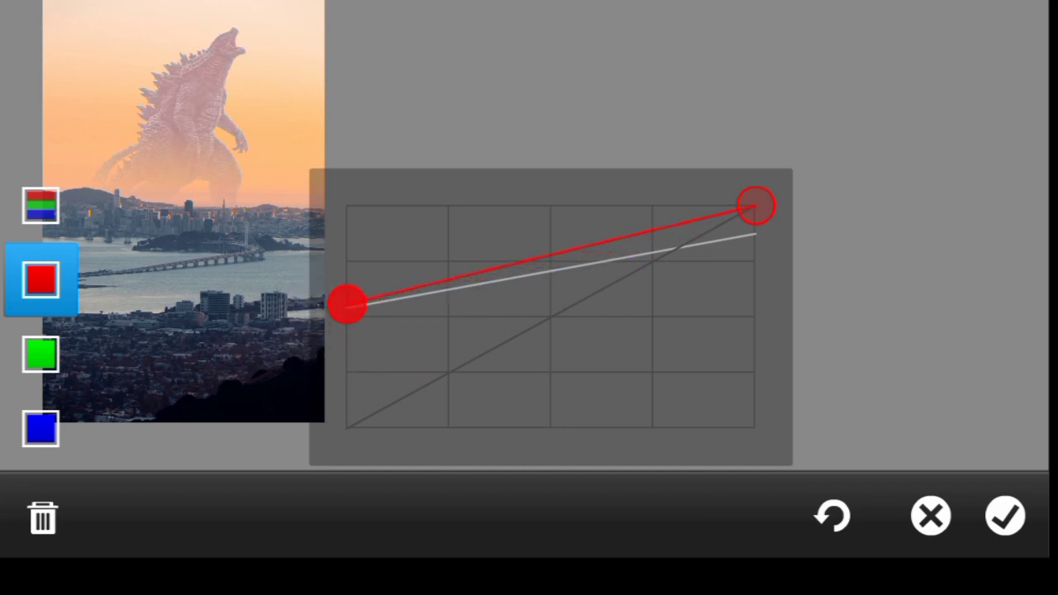
- Pull the blue channel curve's highlight end down
{"action": "left_click", "coordinate": [41, 429]}
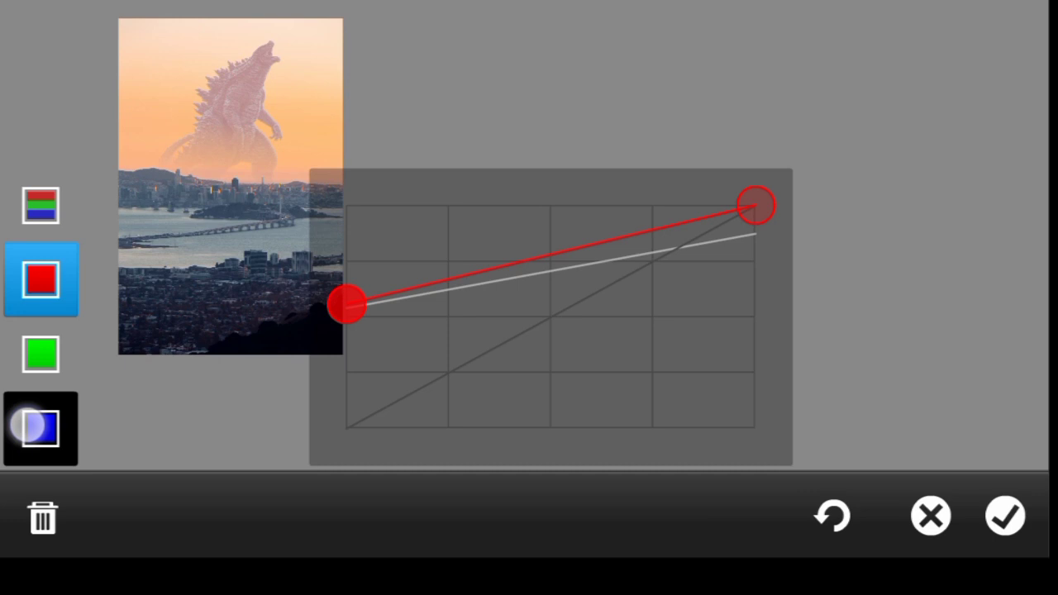
{"action": "left_click", "coordinate": [40, 428]}
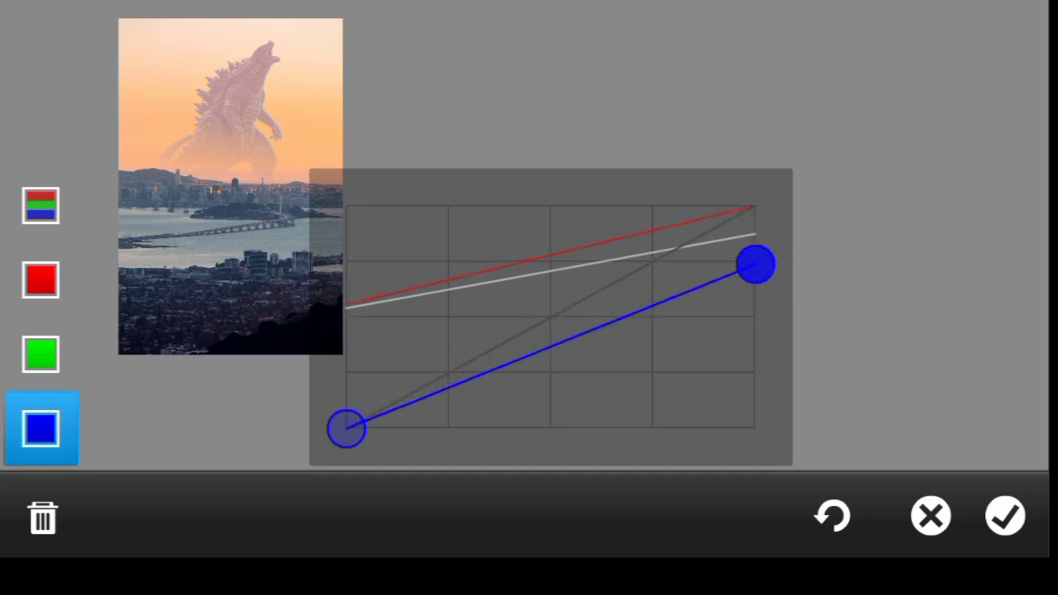
{"action": "left_click_drag", "start_coordinate": [754, 263], "coordinate": [753, 384]}
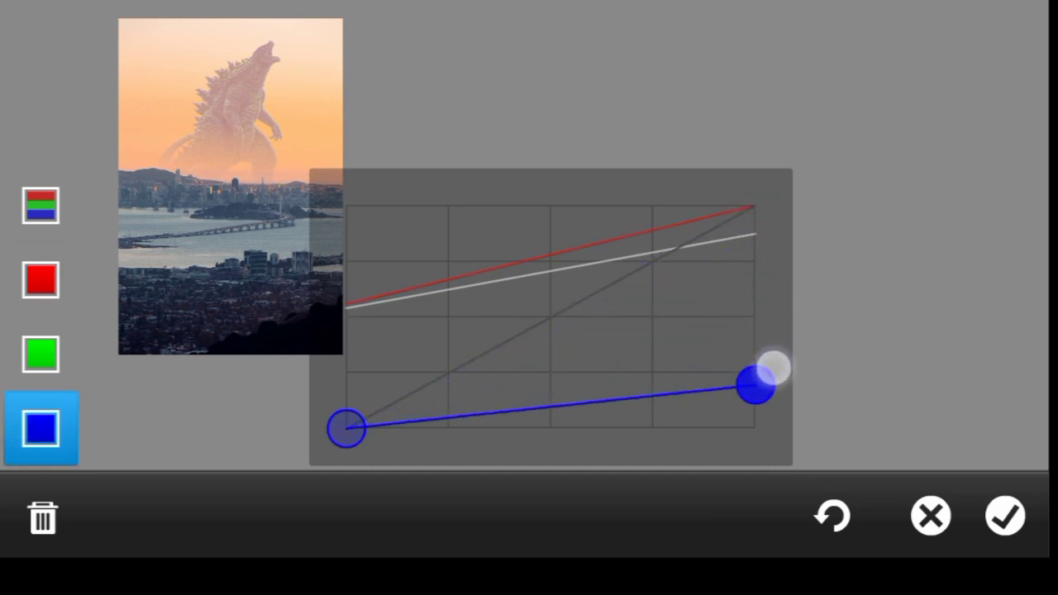
{"action": "left_click_drag", "start_coordinate": [752, 384], "coordinate": [752, 390]}
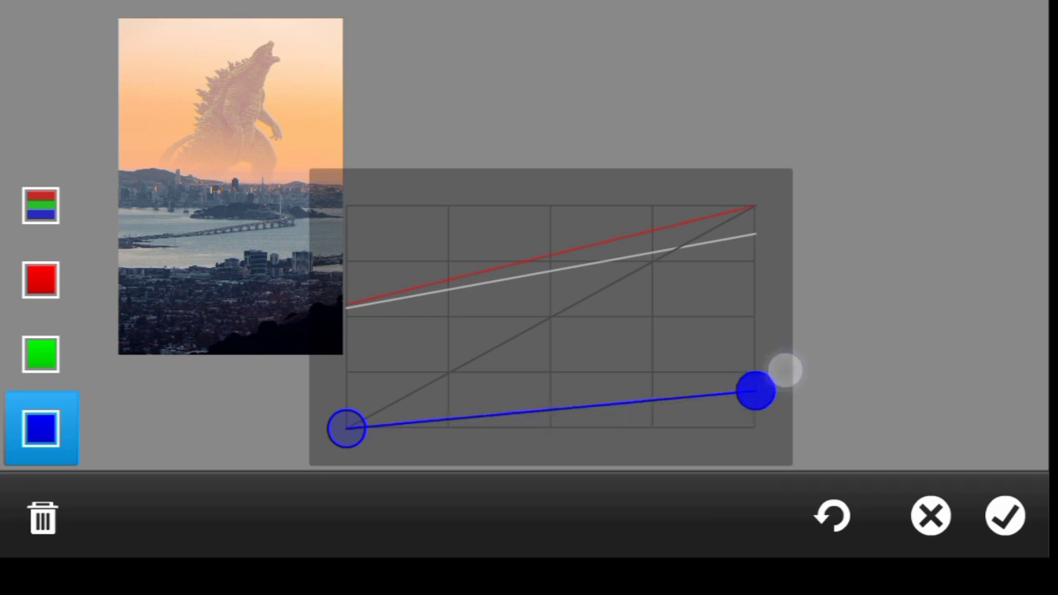
- Readjust the red curve's shadow end, settling it about midway
{"action": "left_click", "coordinate": [40, 279]}
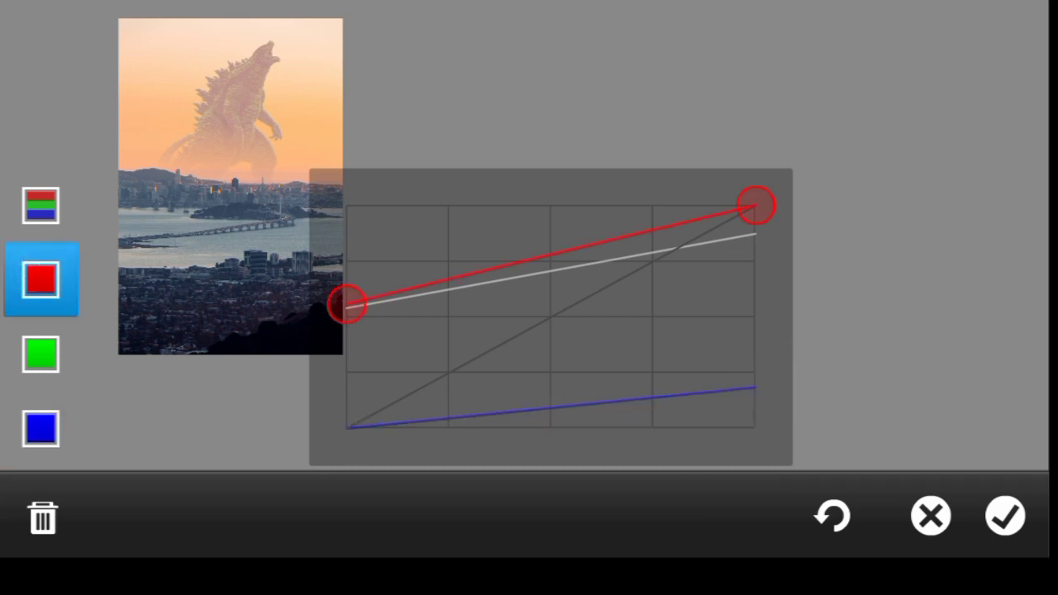
{"action": "left_click_drag", "start_coordinate": [347, 302], "coordinate": [348, 263]}
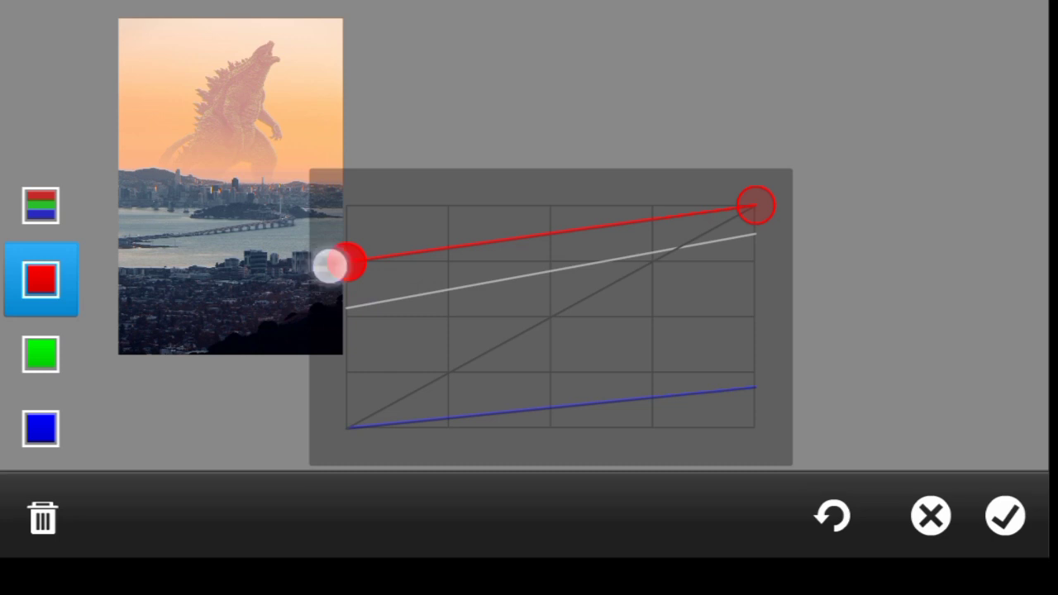
{"action": "left_click_drag", "start_coordinate": [343, 263], "coordinate": [343, 367]}
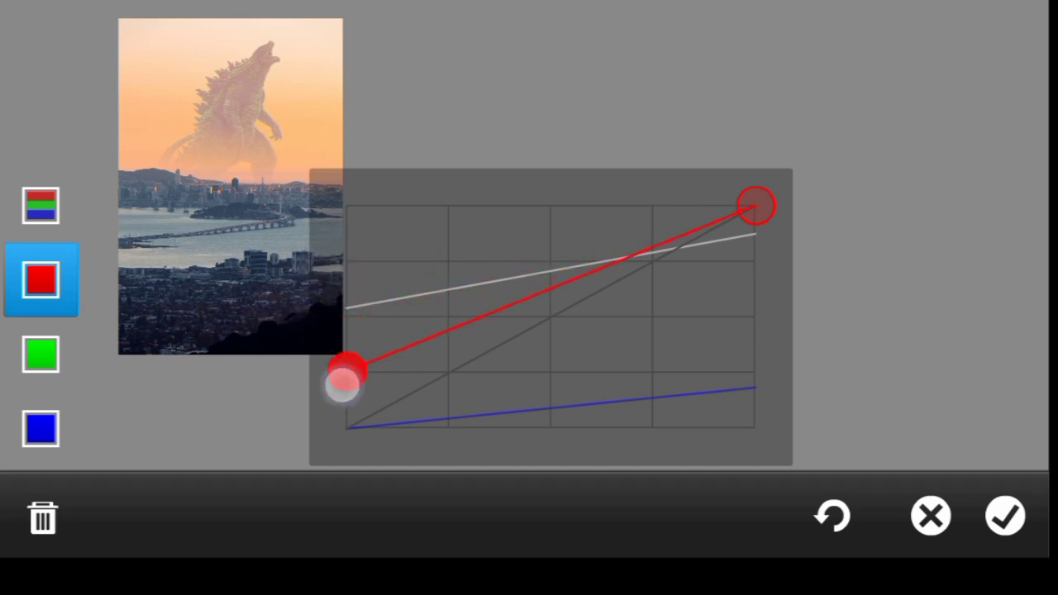
{"action": "left_click_drag", "start_coordinate": [345, 368], "coordinate": [339, 289]}
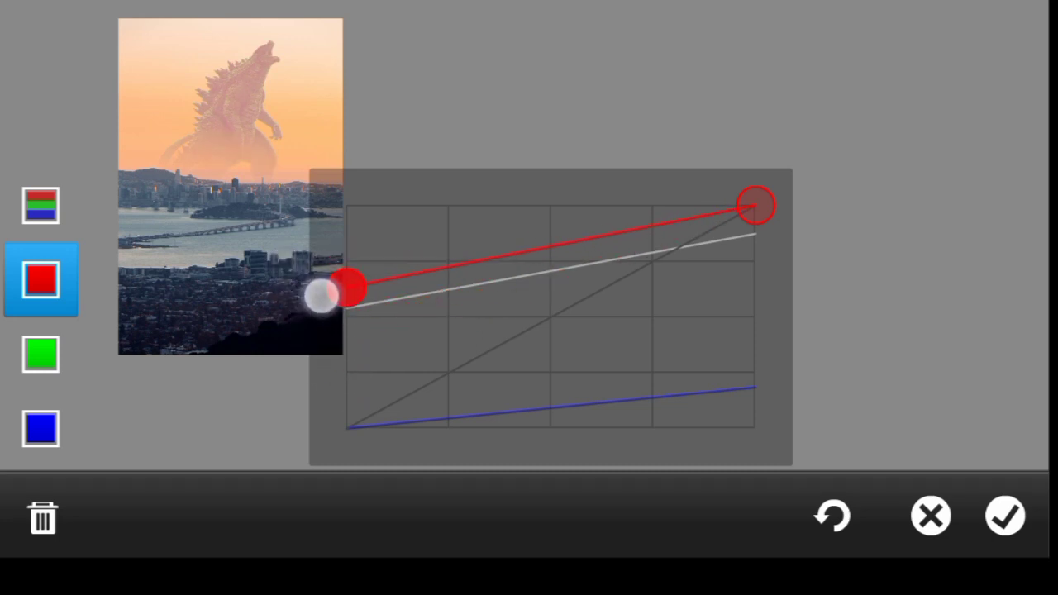
{"action": "left_click_drag", "start_coordinate": [342, 289], "coordinate": [348, 279]}
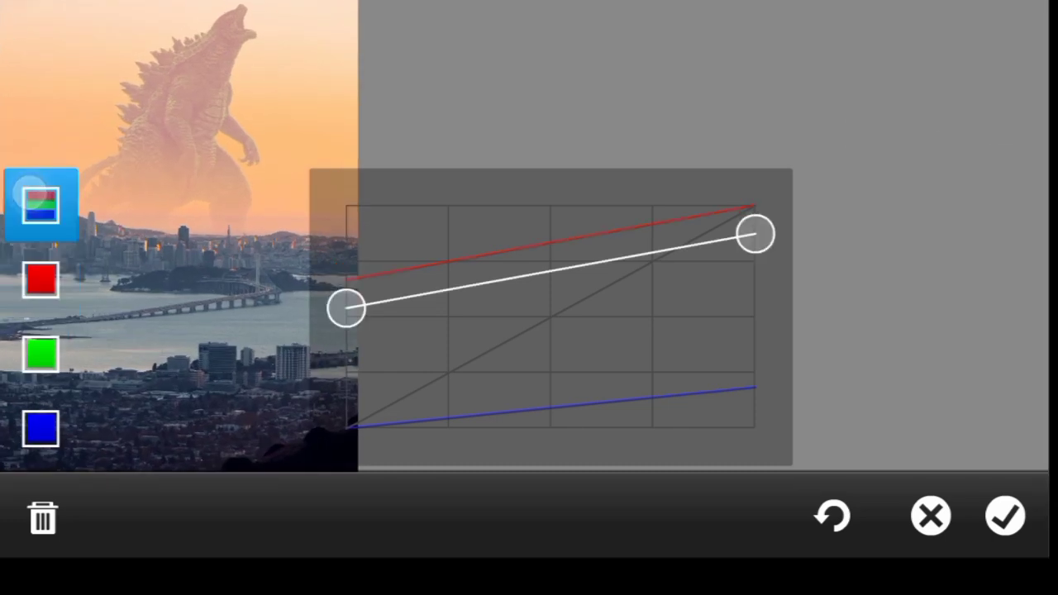
- Add a point near the RGB curve's dark end and ease its highlights slightly lower
{"action": "left_click_drag", "start_coordinate": [755, 234], "coordinate": [760, 249]}
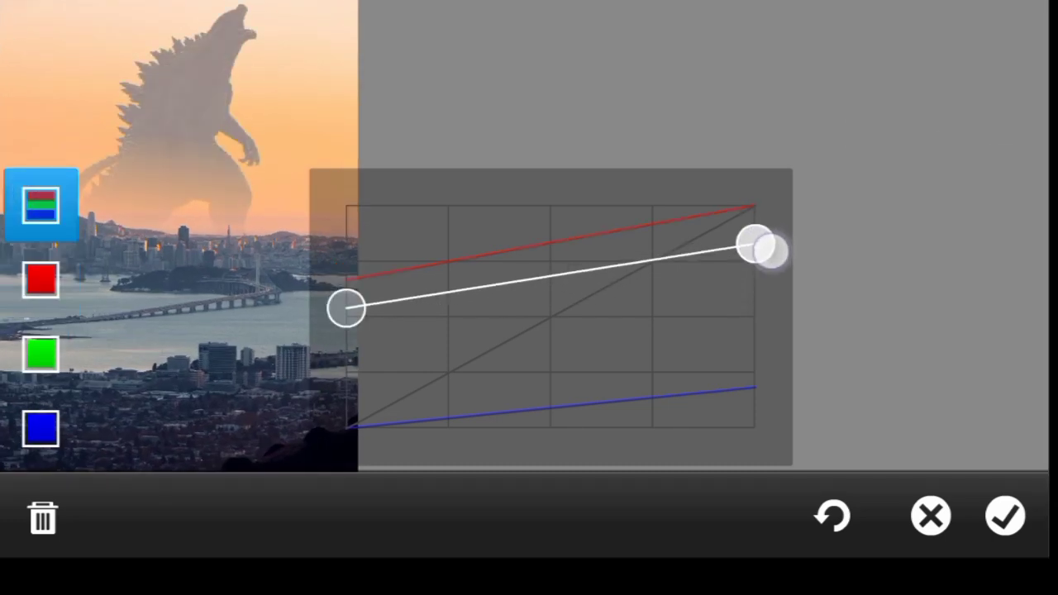
{"action": "left_click_drag", "start_coordinate": [760, 248], "coordinate": [756, 263]}
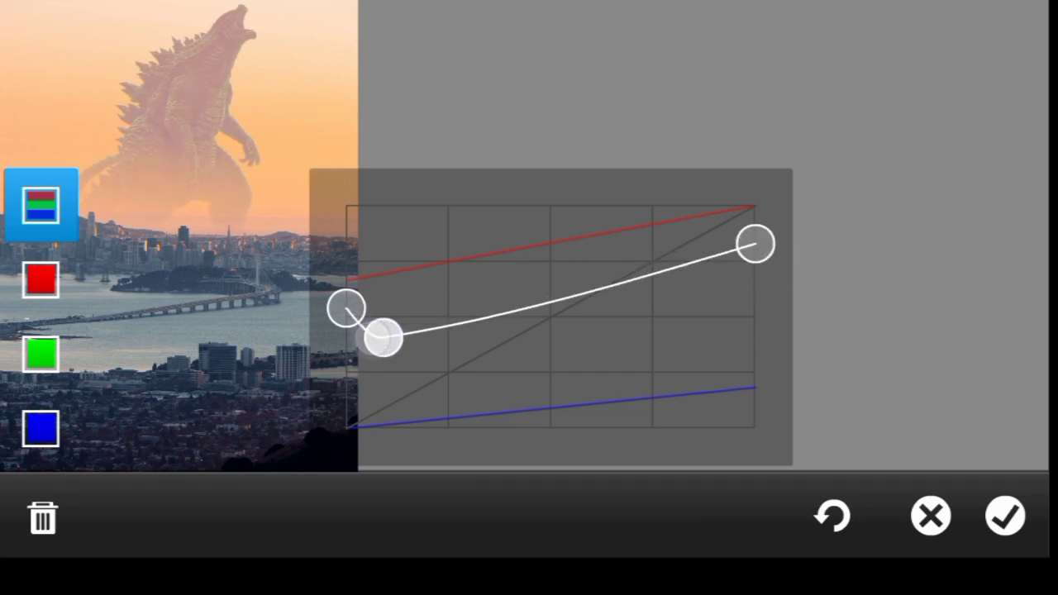
{"action": "left_click_drag", "start_coordinate": [380, 337], "coordinate": [382, 289]}
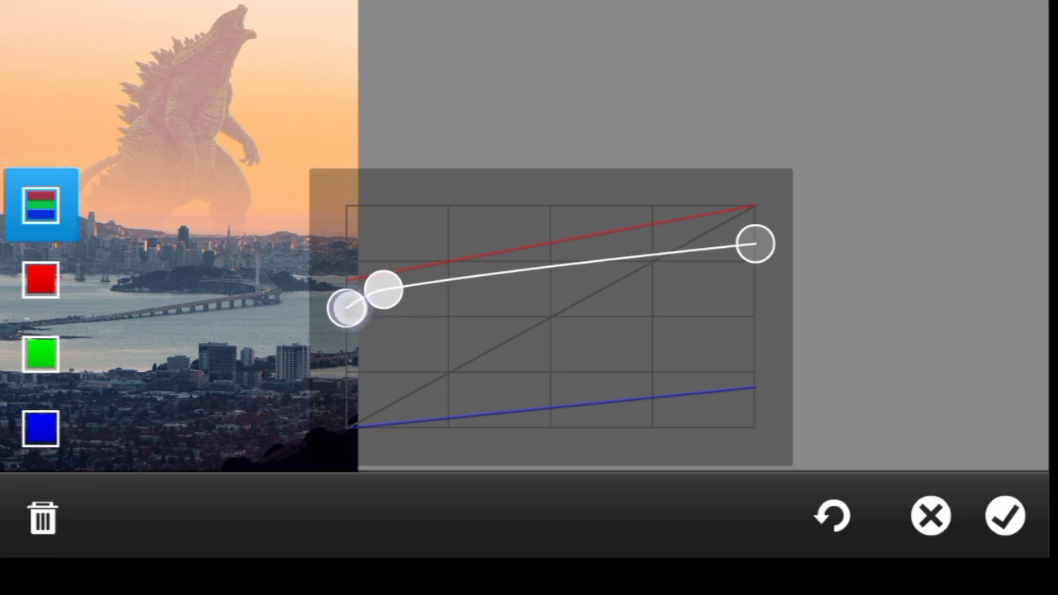
{"action": "left_click_drag", "start_coordinate": [754, 243], "coordinate": [758, 231]}
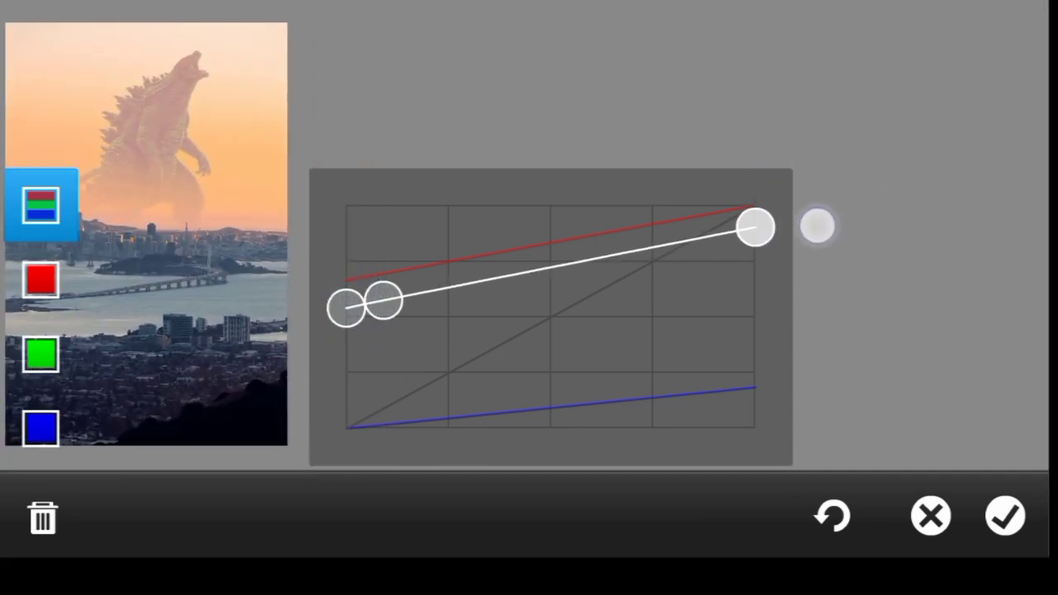
{"action": "left_click_drag", "start_coordinate": [818, 227], "coordinate": [754, 227]}
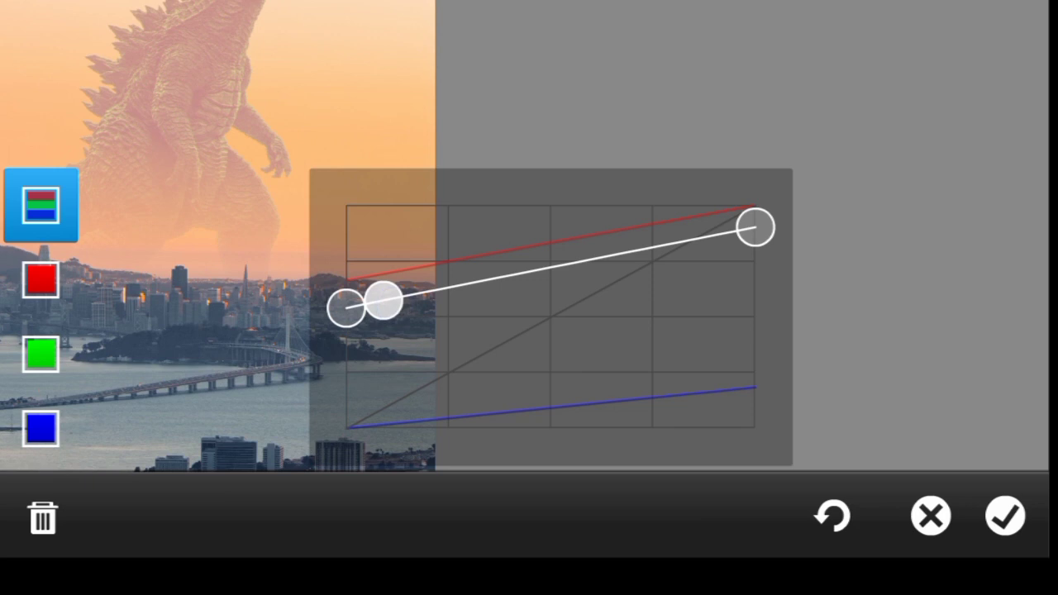
{"action": "left_click_drag", "start_coordinate": [384, 302], "coordinate": [442, 285]}
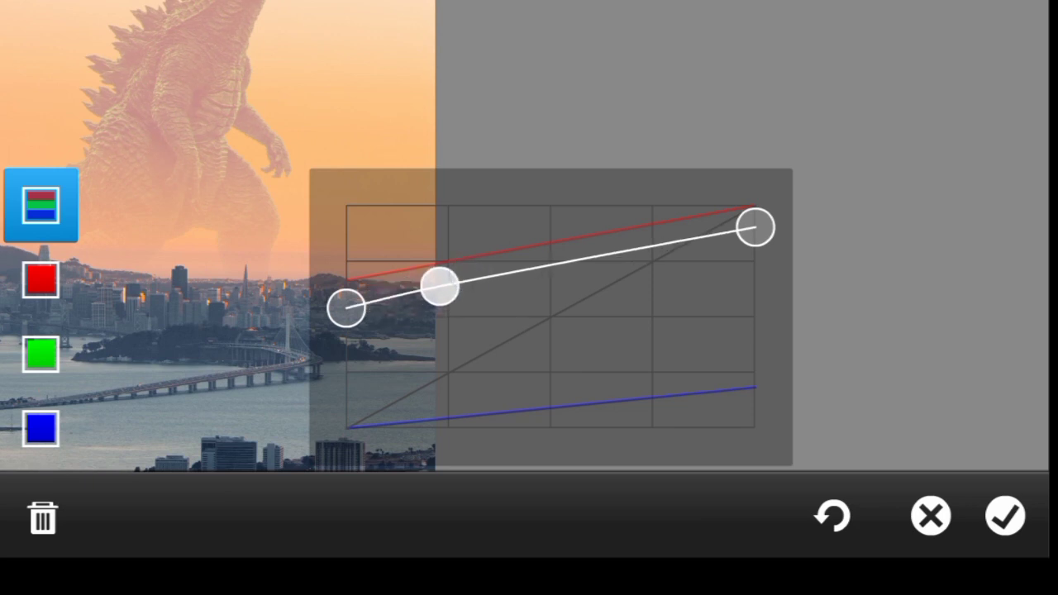
{"action": "left_click_drag", "start_coordinate": [444, 285], "coordinate": [347, 307]}
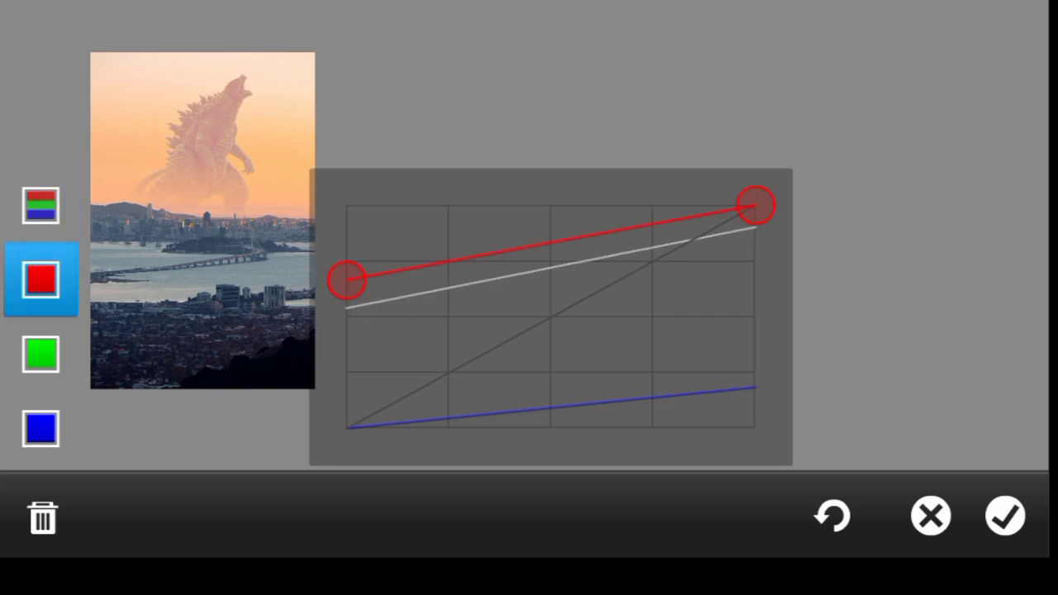
- Settle the red shadow point slightly higher and tweak the blue highlight point
{"action": "left_click_drag", "start_coordinate": [345, 278], "coordinate": [346, 254]}
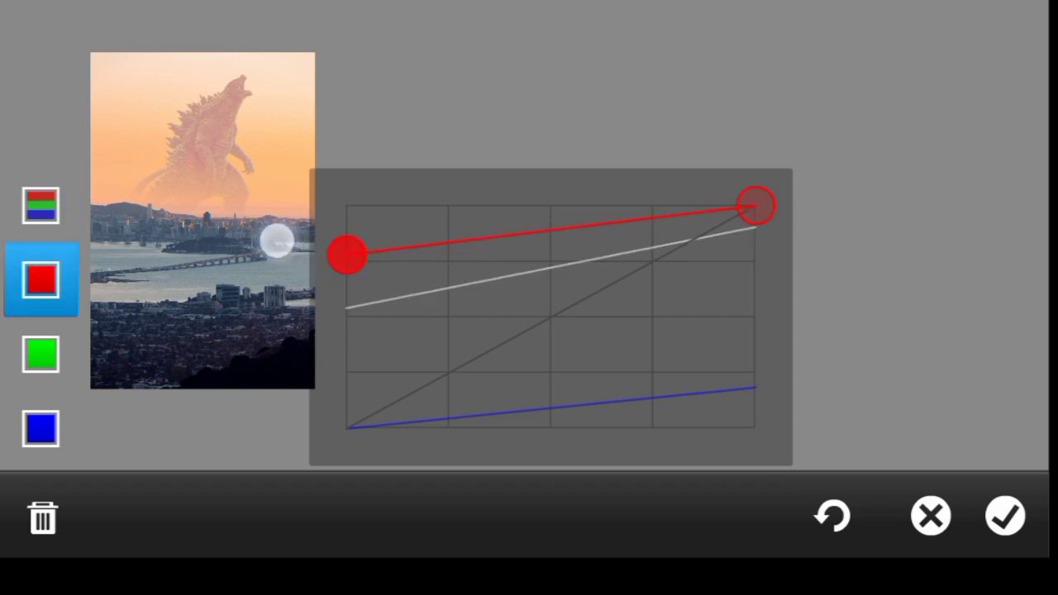
{"action": "left_click_drag", "start_coordinate": [348, 254], "coordinate": [343, 282]}
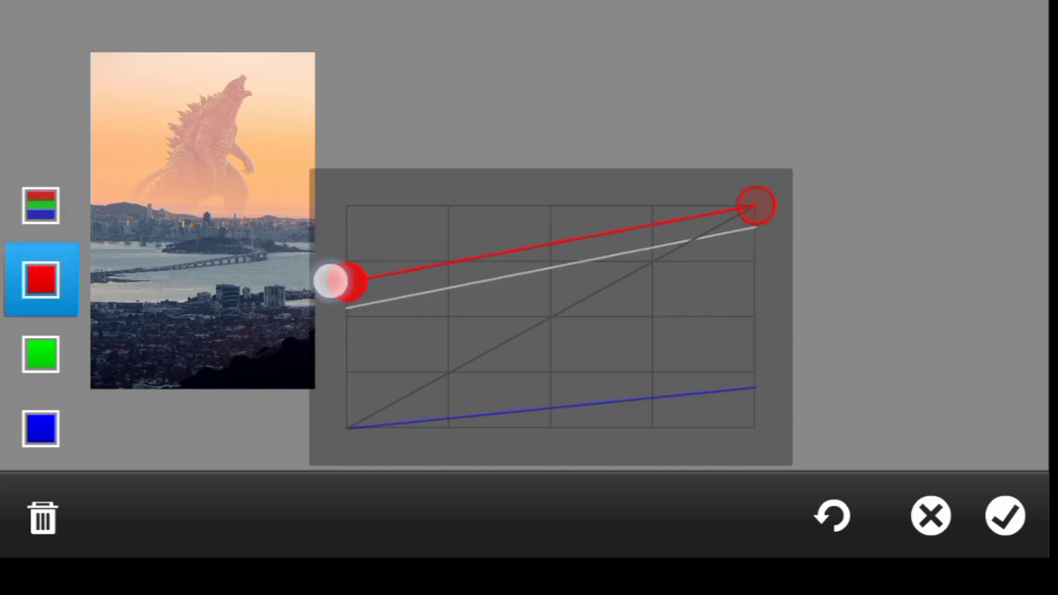
{"action": "left_click_drag", "start_coordinate": [342, 283], "coordinate": [330, 273]}
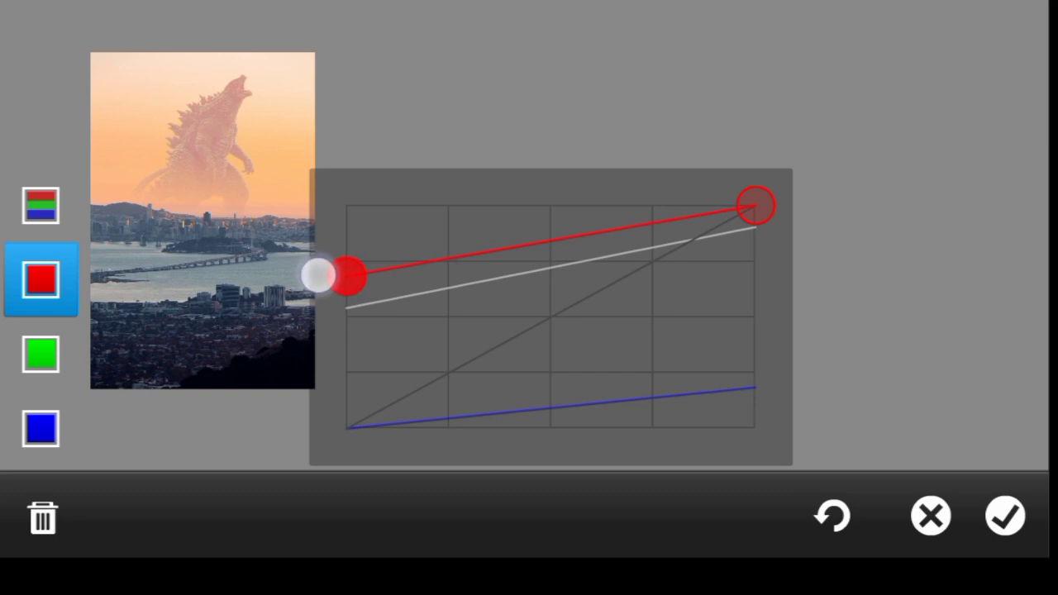
{"action": "left_click_drag", "start_coordinate": [343, 274], "coordinate": [347, 281]}
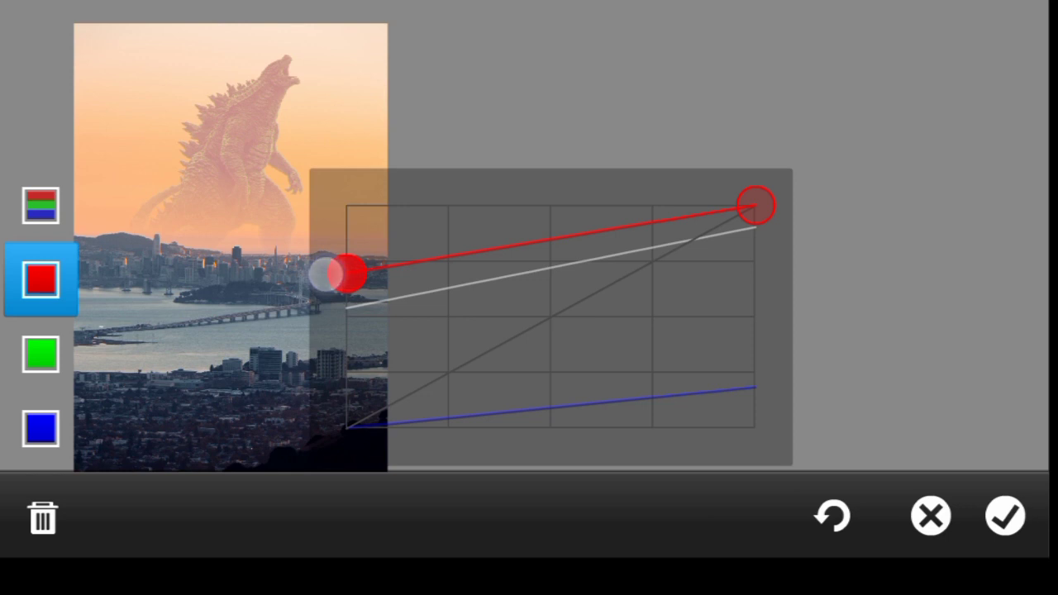
{"action": "left_click", "coordinate": [41, 428]}
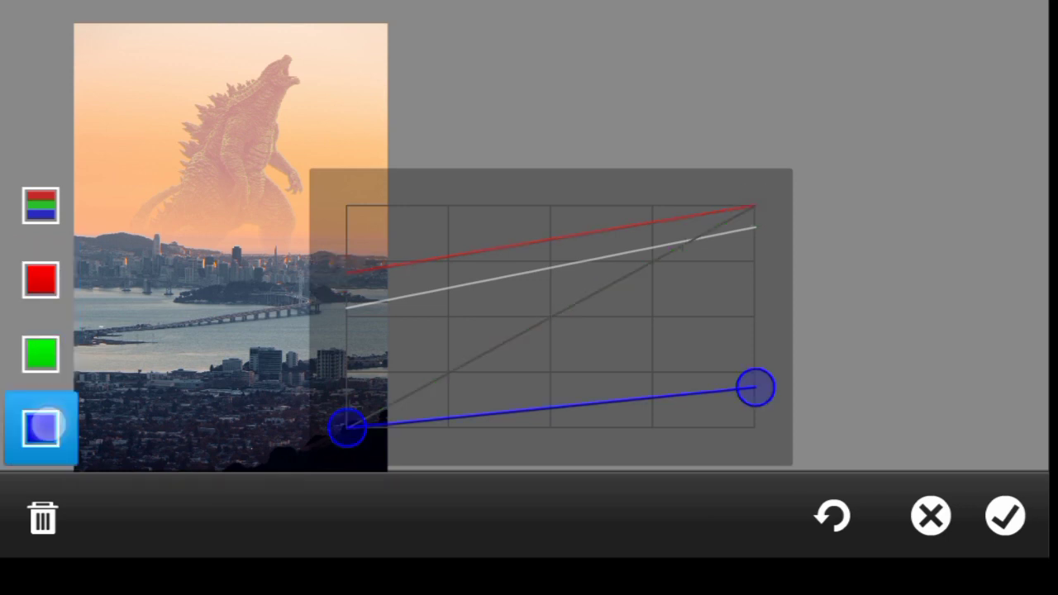
{"action": "left_click_drag", "start_coordinate": [753, 387], "coordinate": [764, 414]}
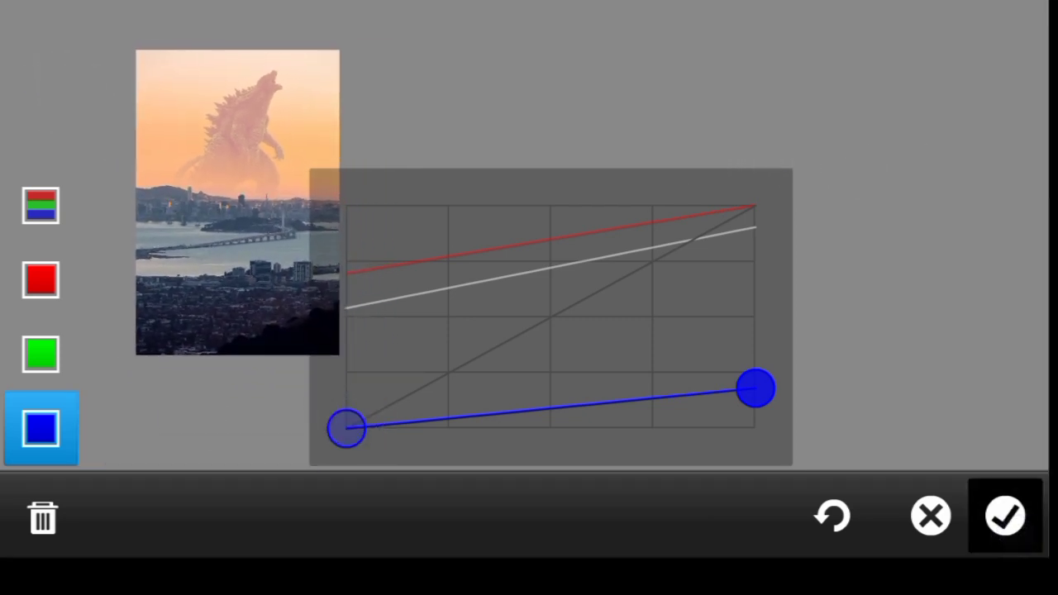
- Apply the curves adjustment and set the Godzilla layer's opacity to 79%
{"action": "left_click", "coordinate": [1003, 516]}
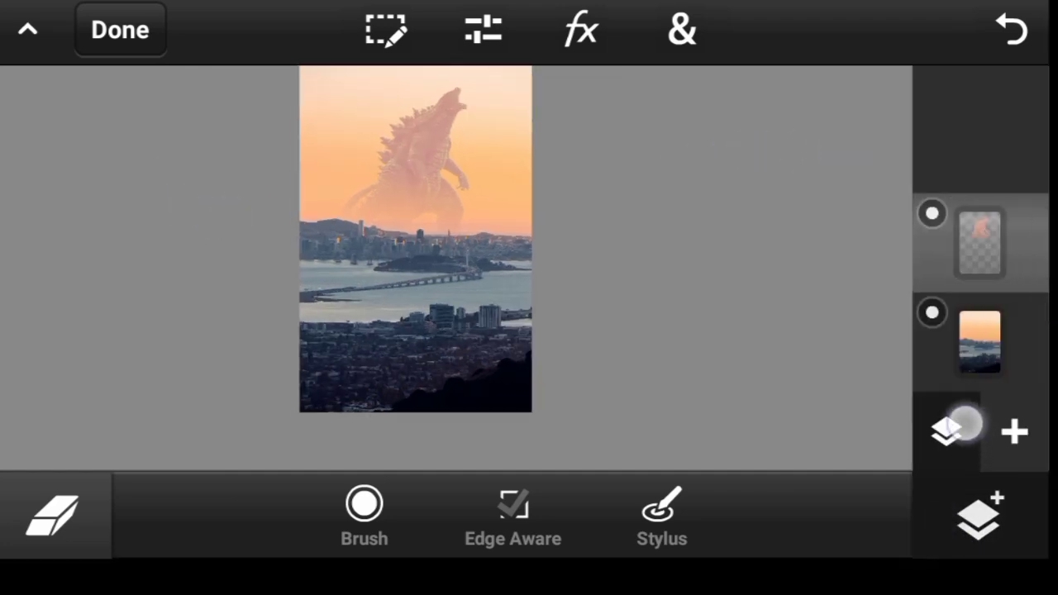
{"action": "left_click", "coordinate": [944, 431]}
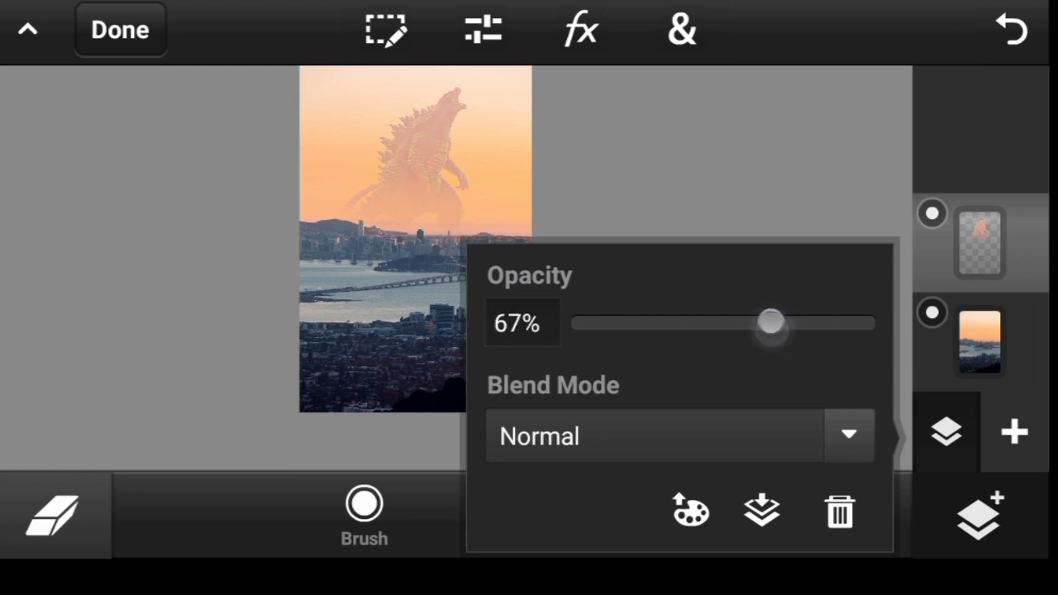
{"action": "left_click_drag", "start_coordinate": [768, 322], "coordinate": [804, 322]}
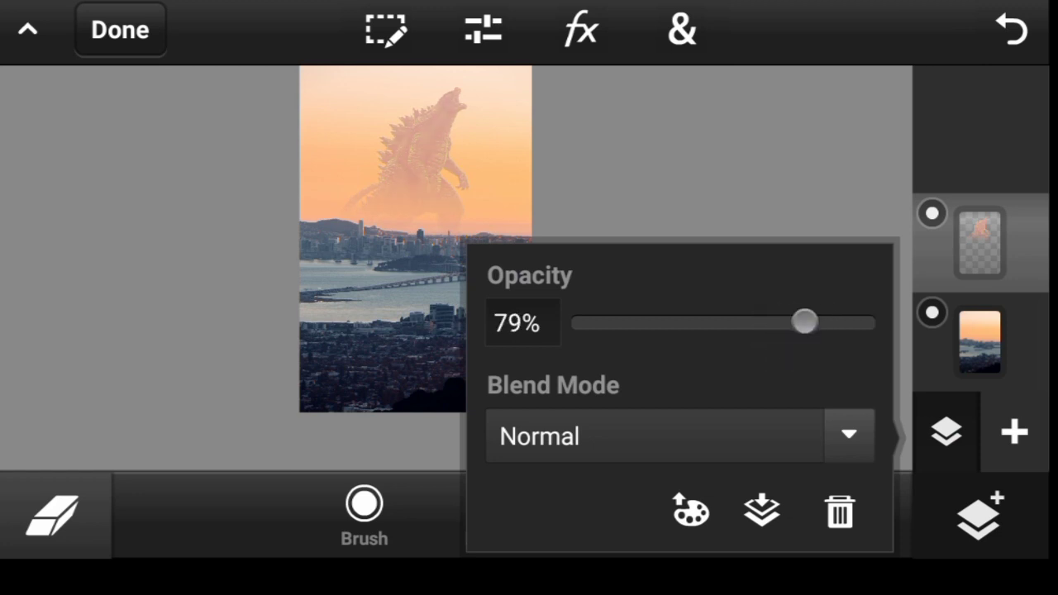